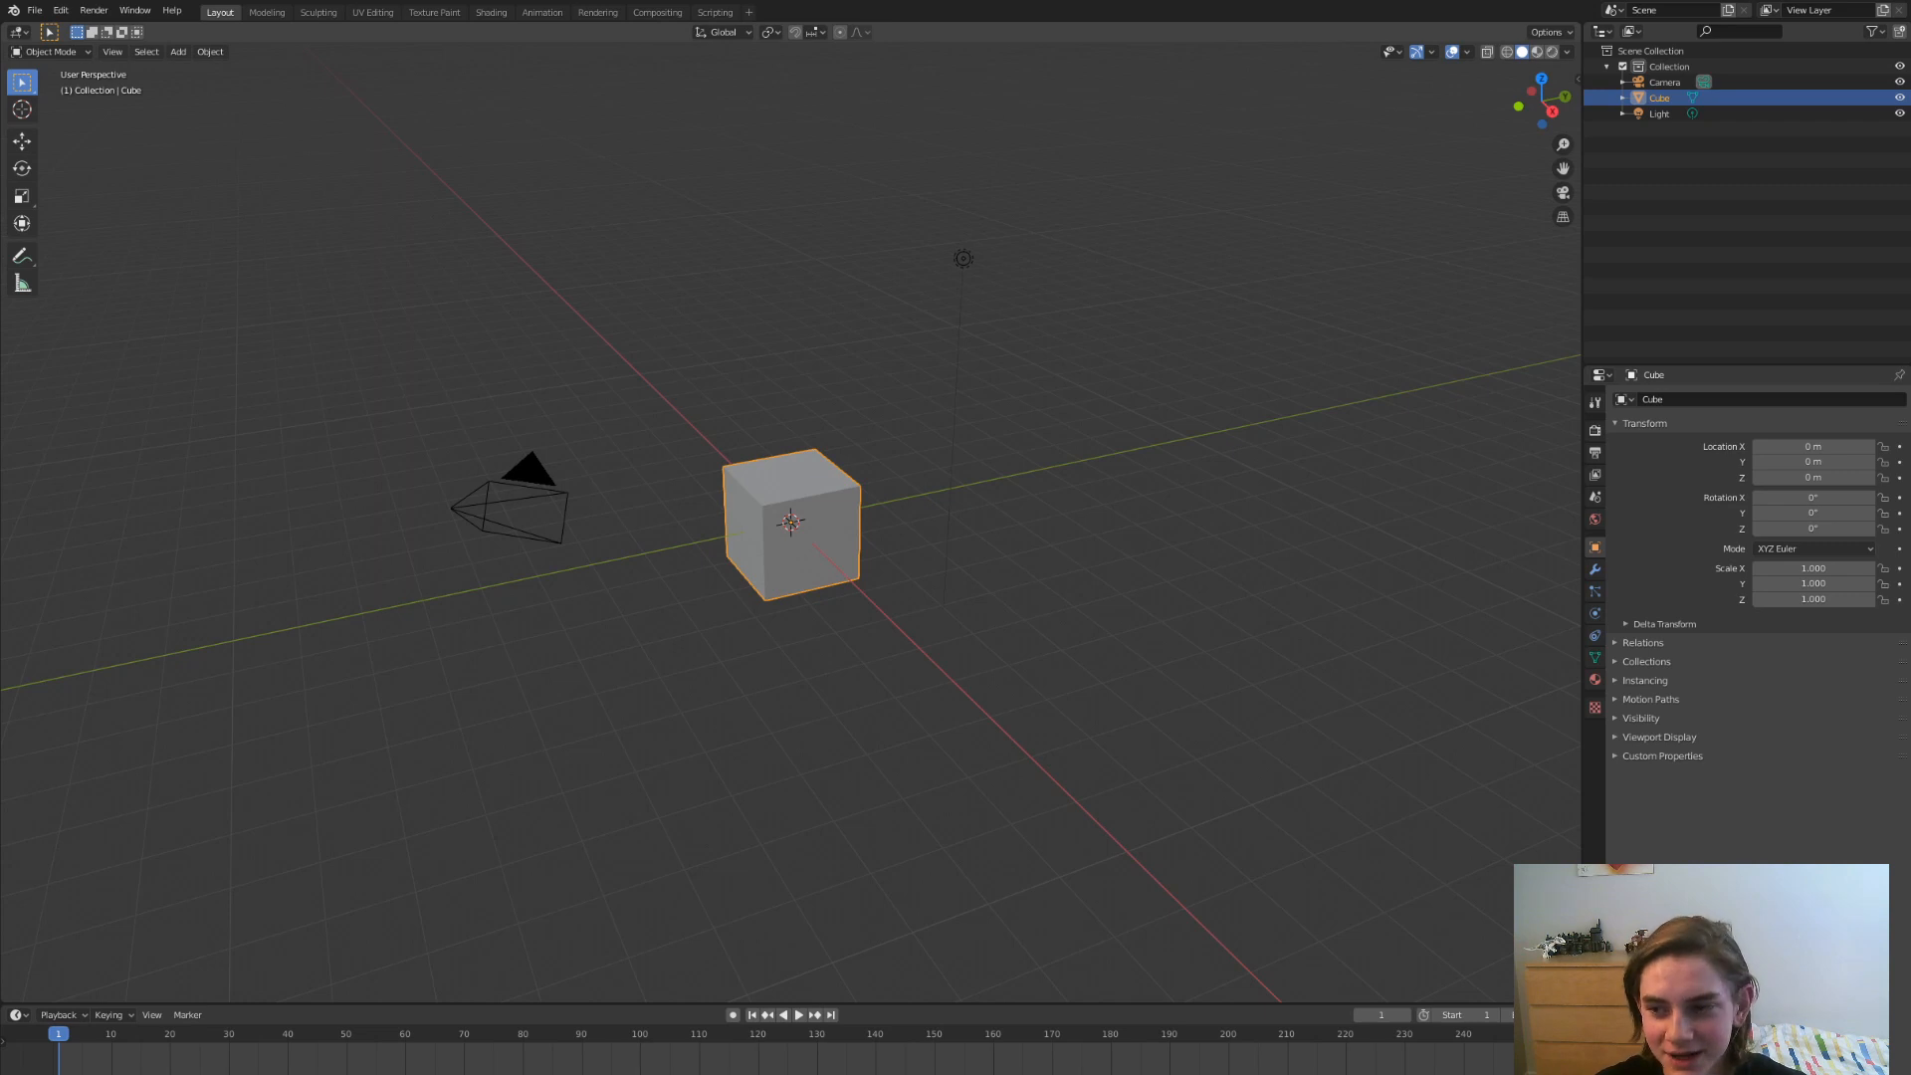
# - Select the camera and light to delete them from the default scene
pyautogui.click(664, 422)
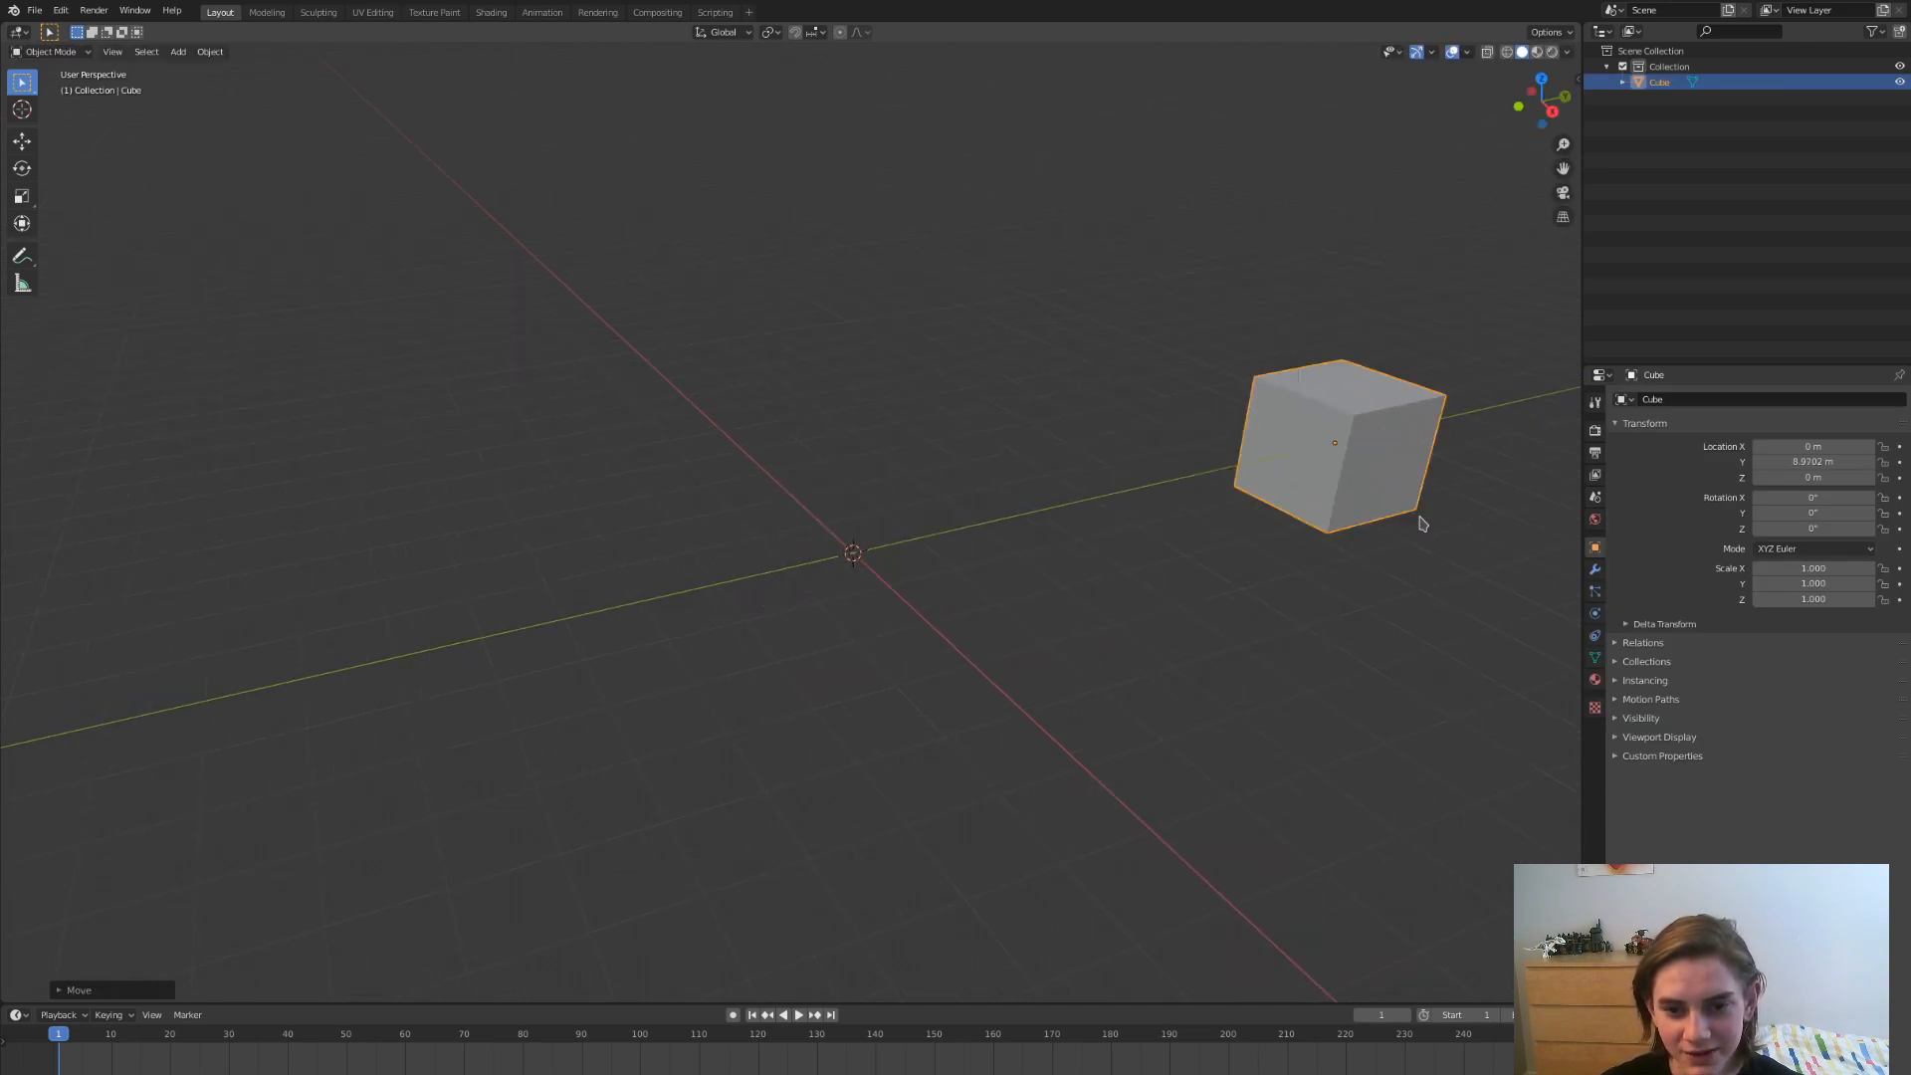
# - Shift the cube along X away from the origin and call up the Shift+S snap pie menu
pyautogui.moveTo(1339, 444); pyautogui.dragTo(1027, 313)
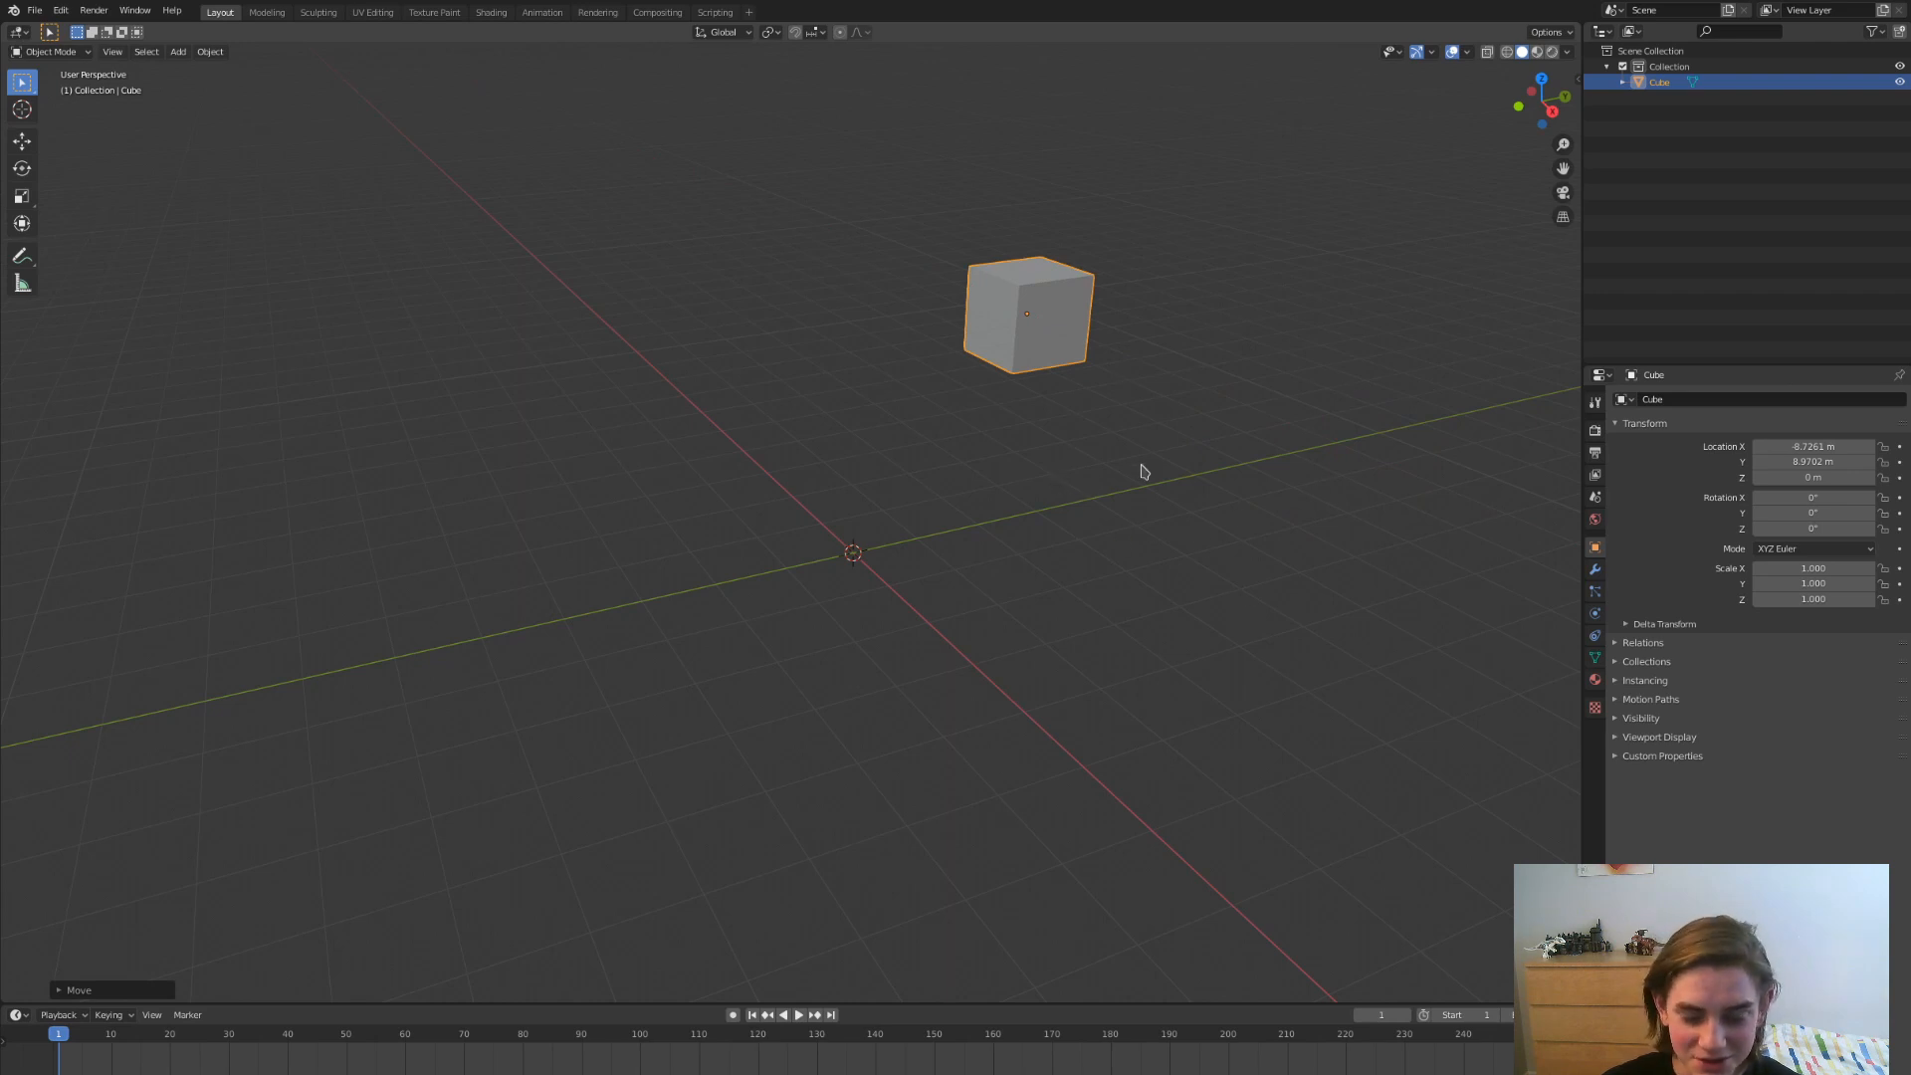
pyautogui.press('shift+s')
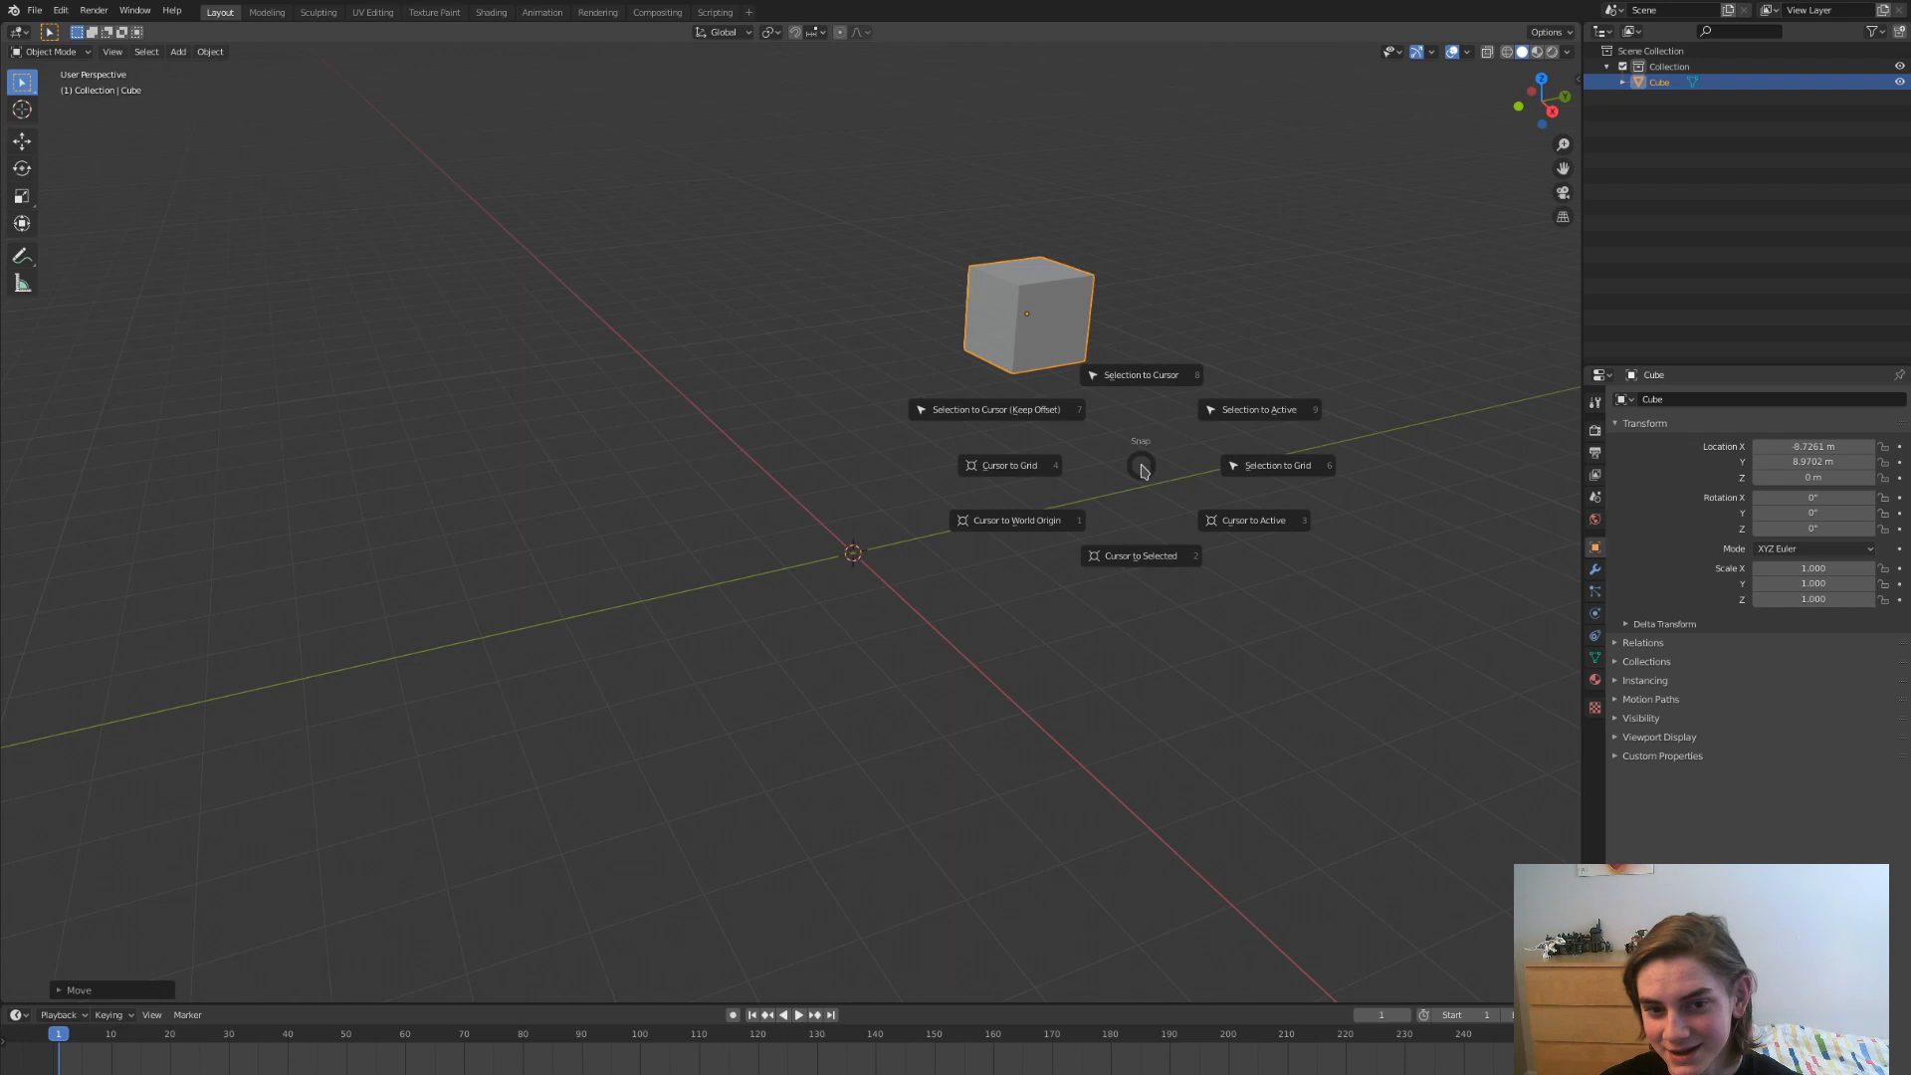
pyautogui.moveTo(1386, 354)
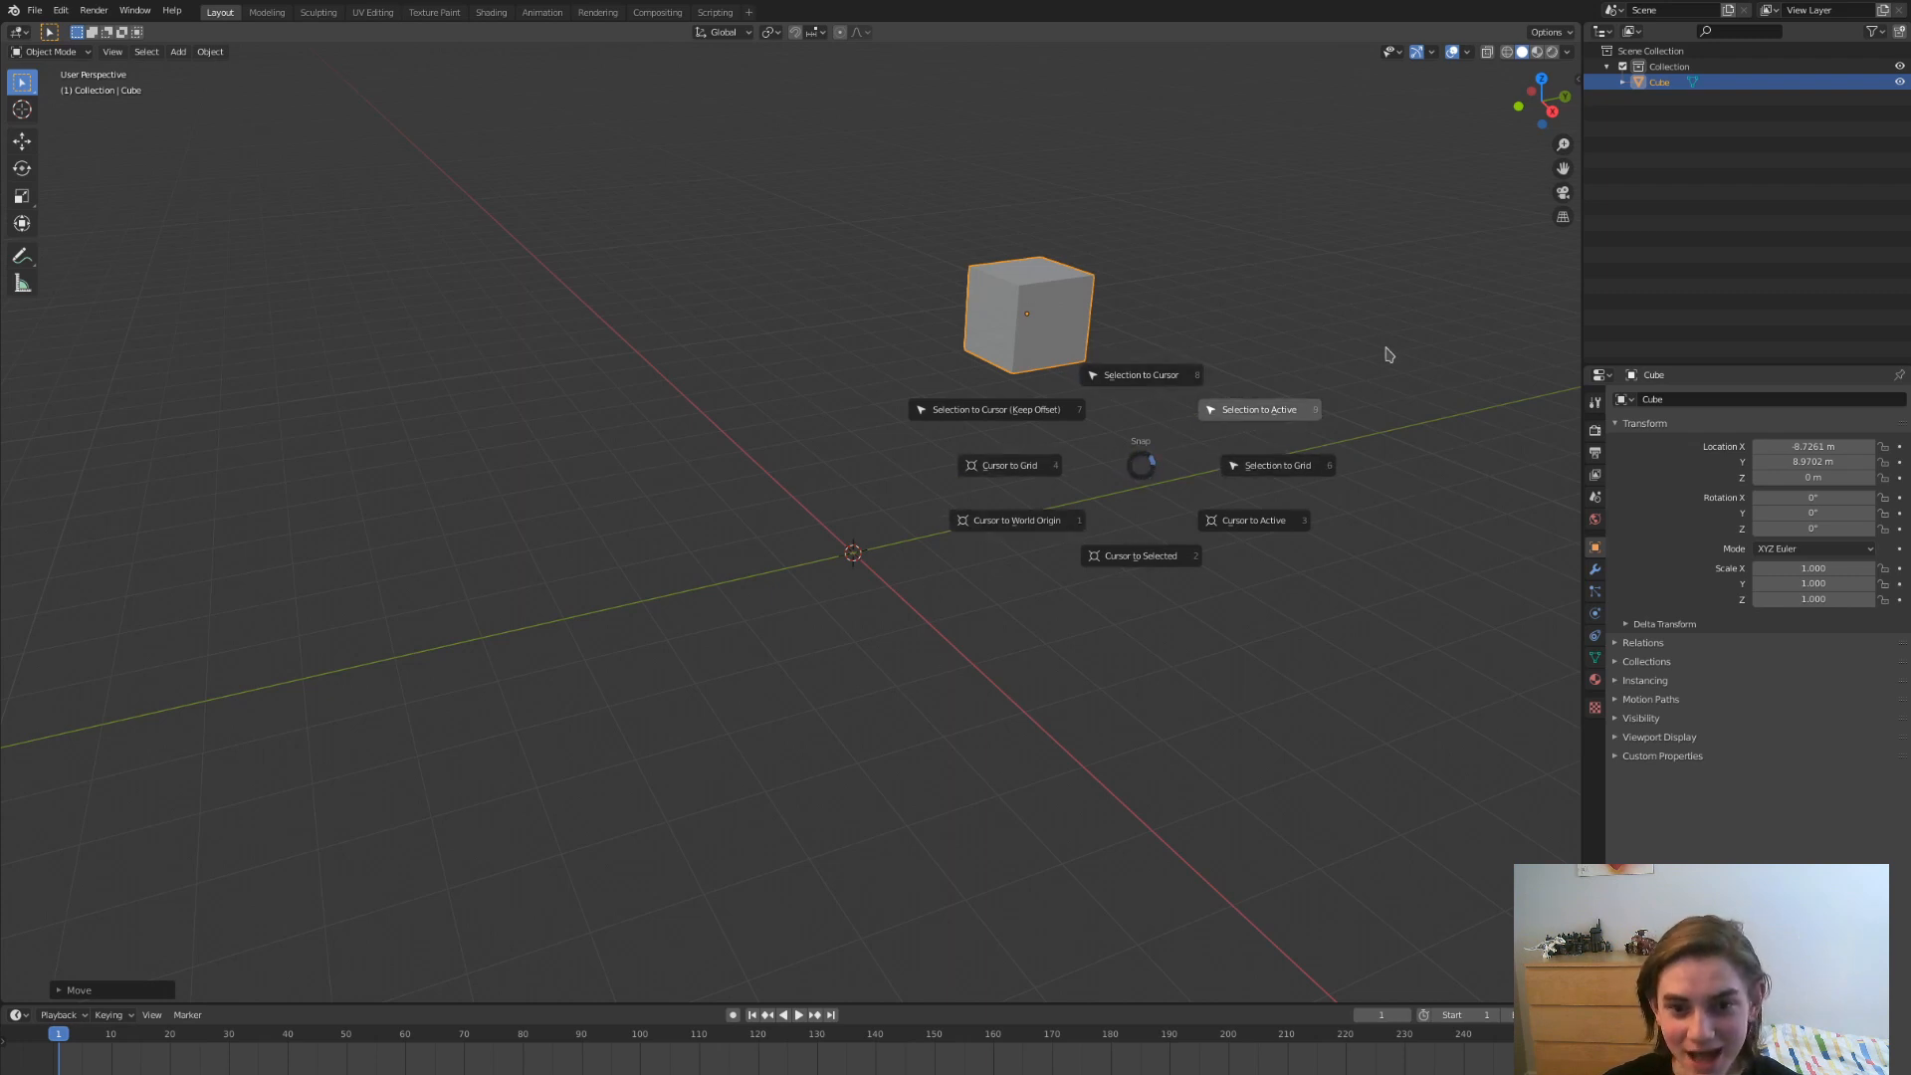
pyautogui.moveTo(1131, 374)
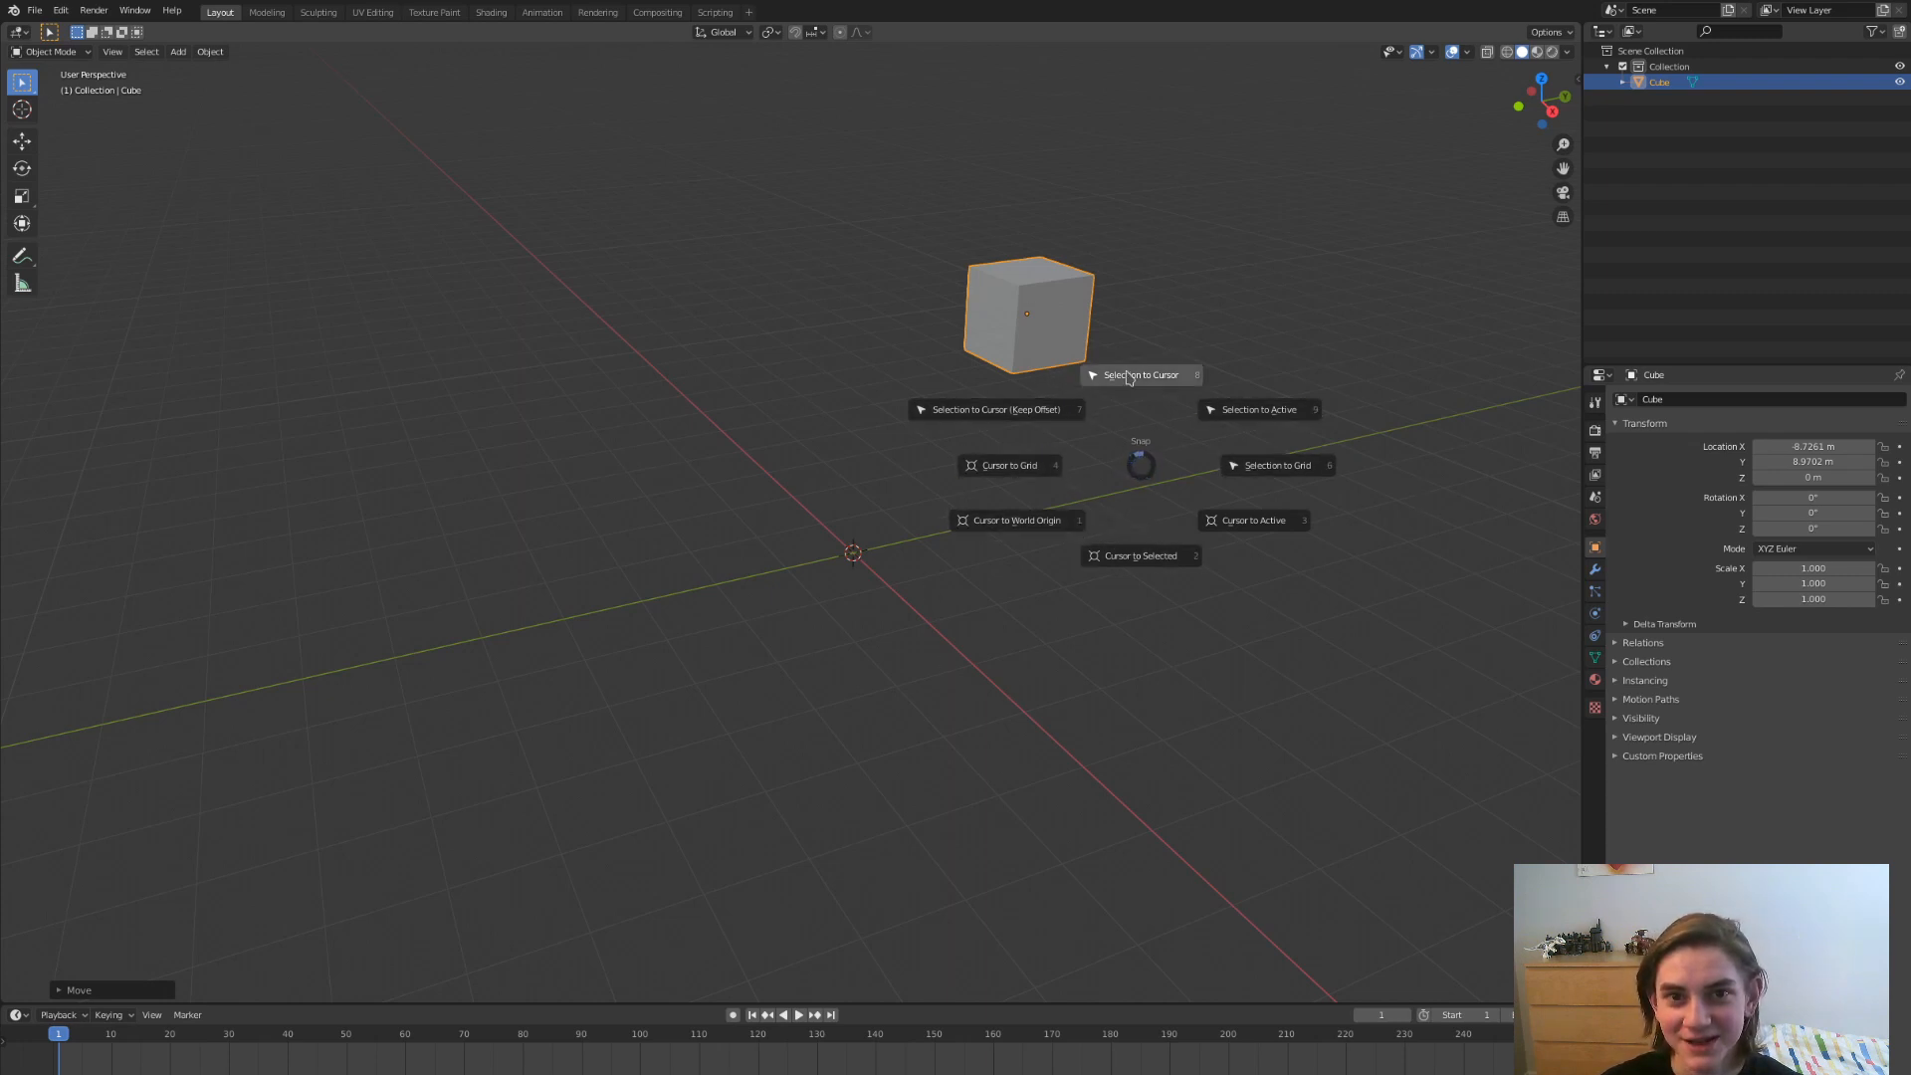
pyautogui.moveTo(975, 288)
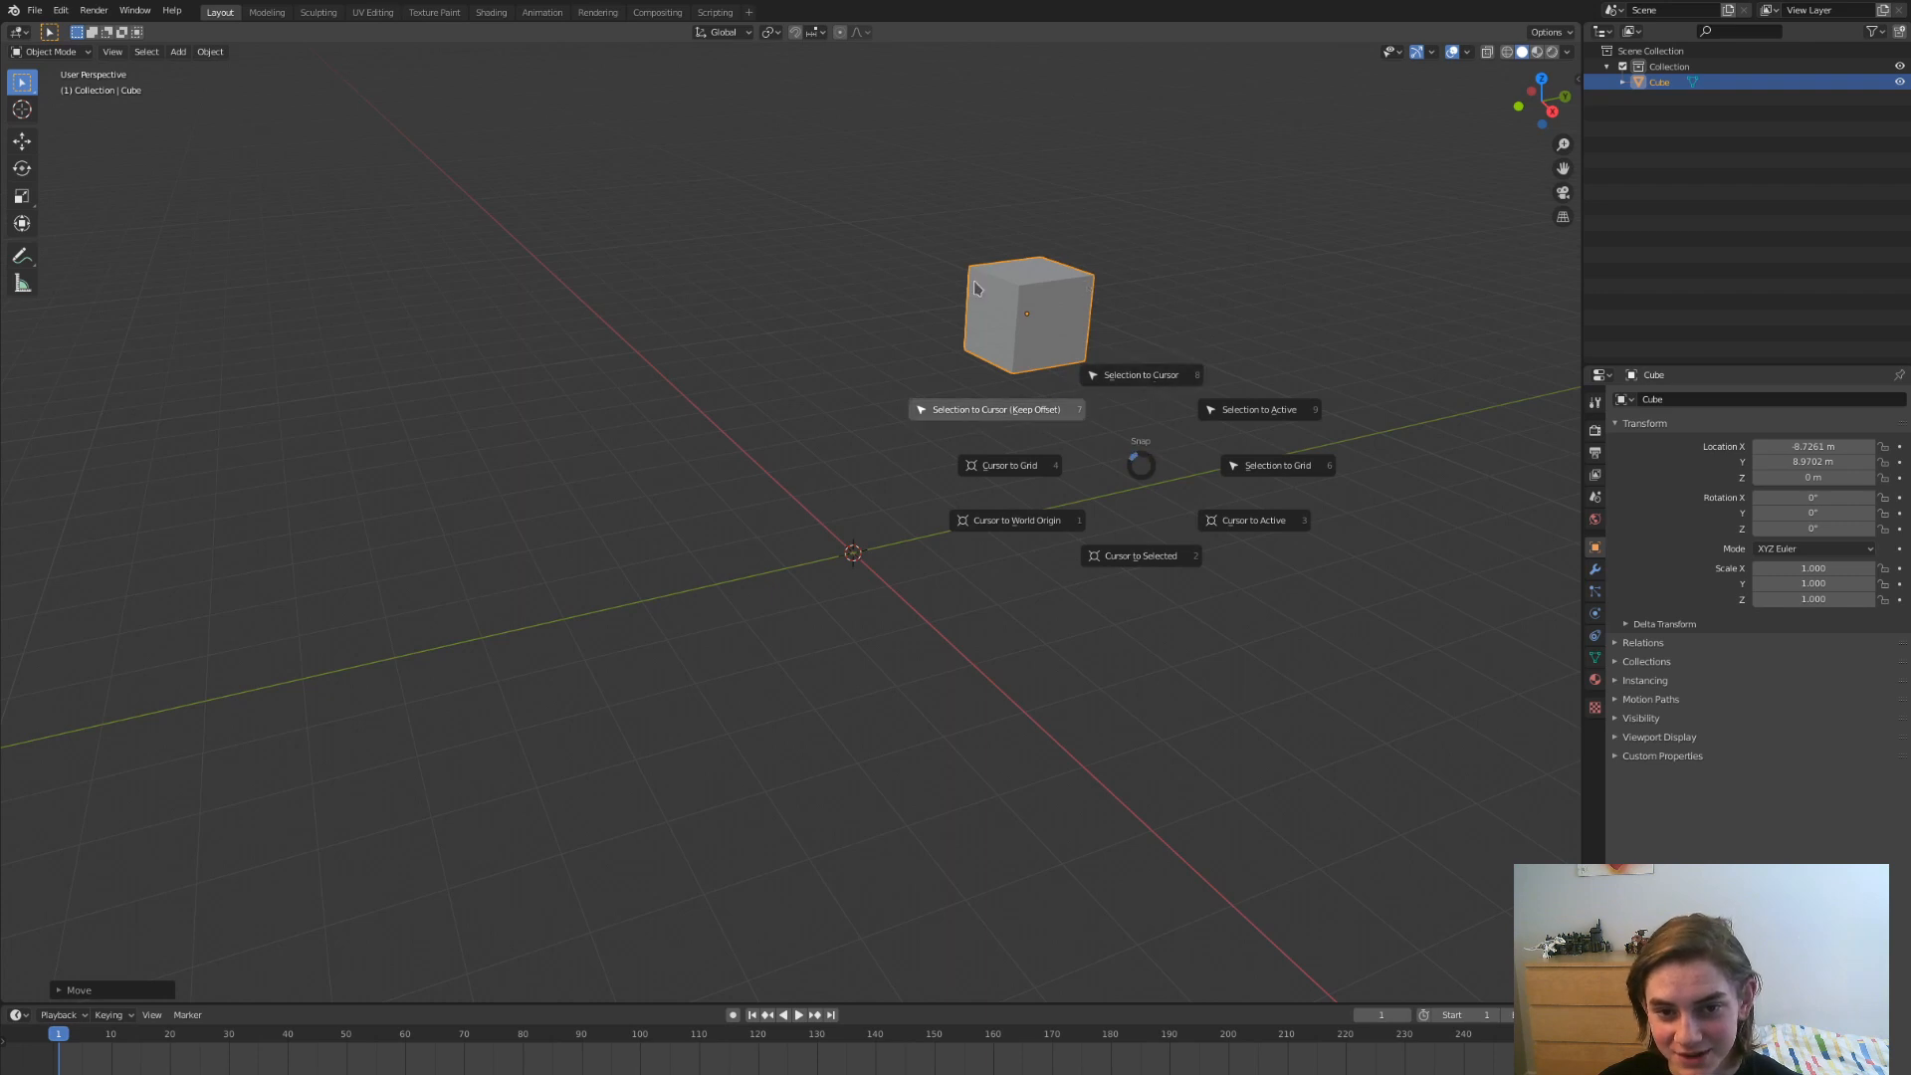
pyautogui.moveTo(1143, 472)
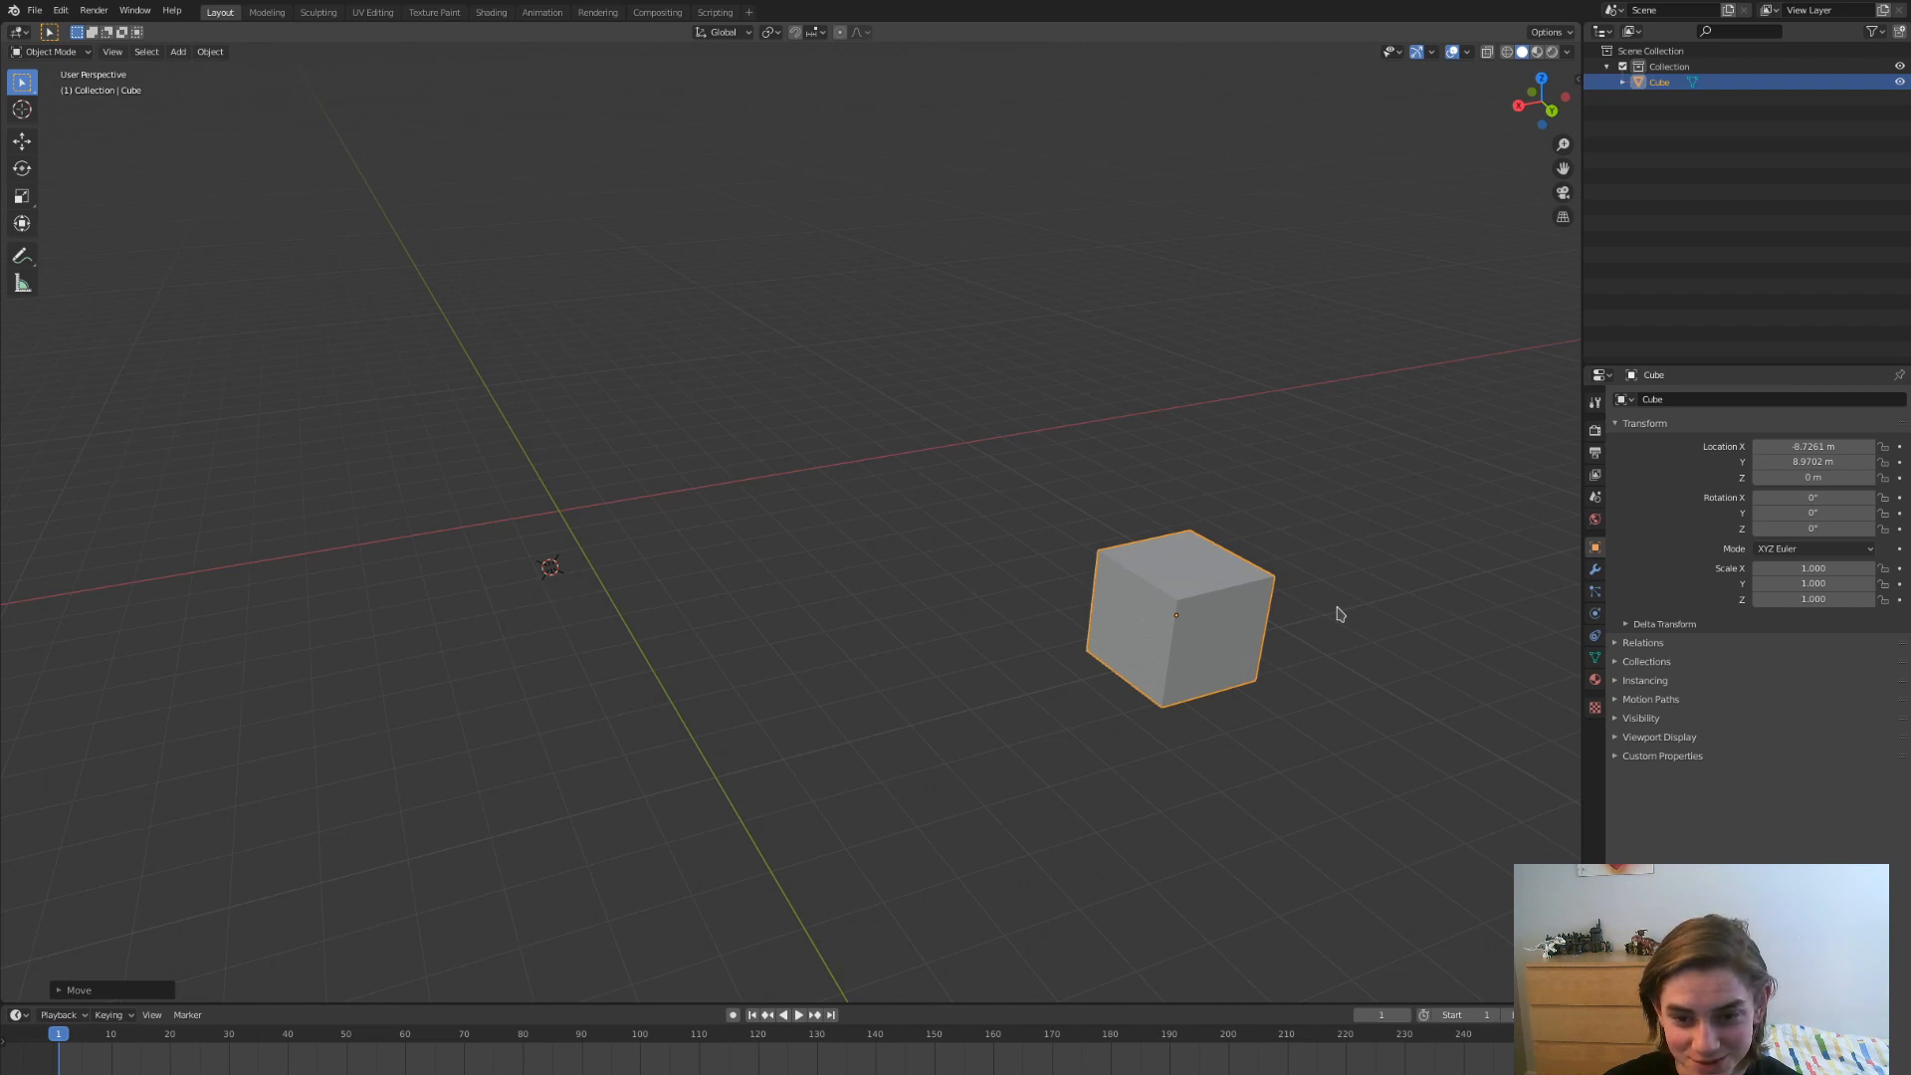
pyautogui.moveTo(944, 557)
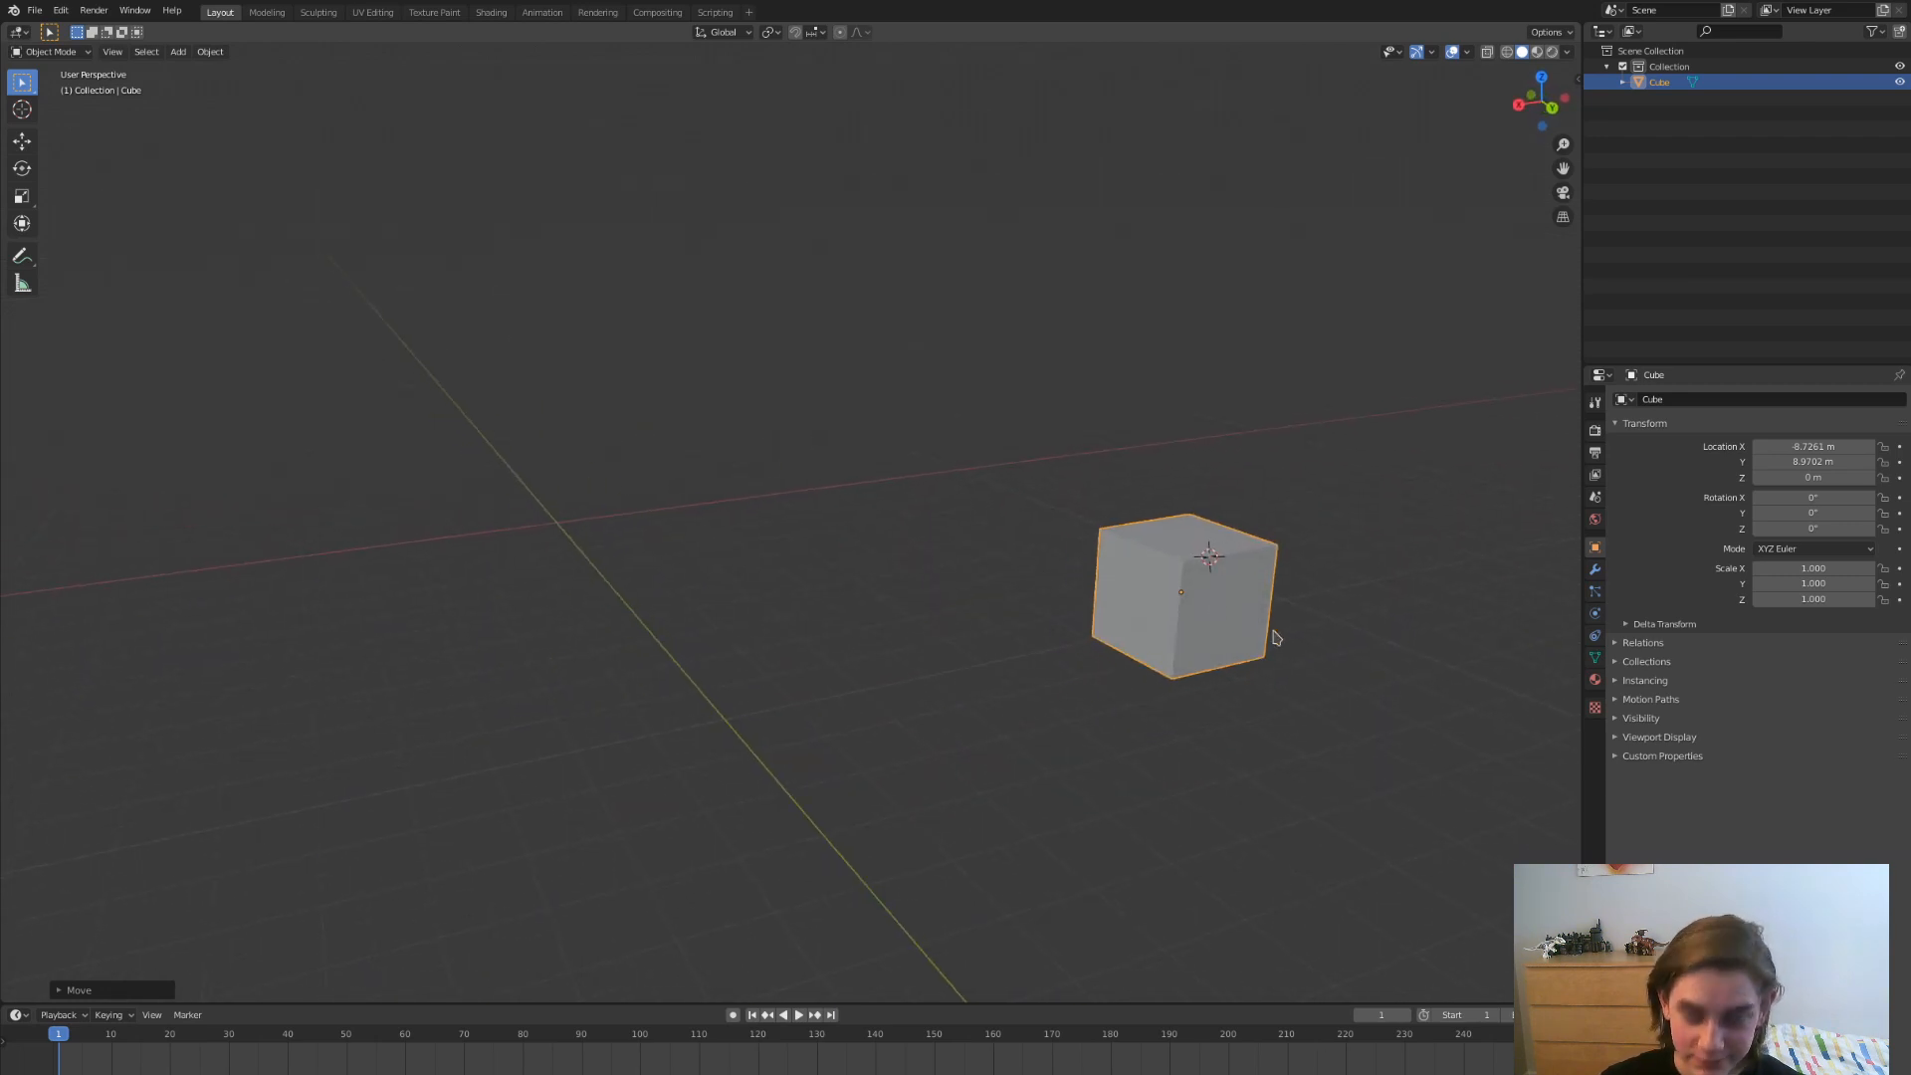
# - Snap the 3D cursor to the cube's centre with Cursor to Selected, then stretch it into a tall slab
pyautogui.press('shift+s')
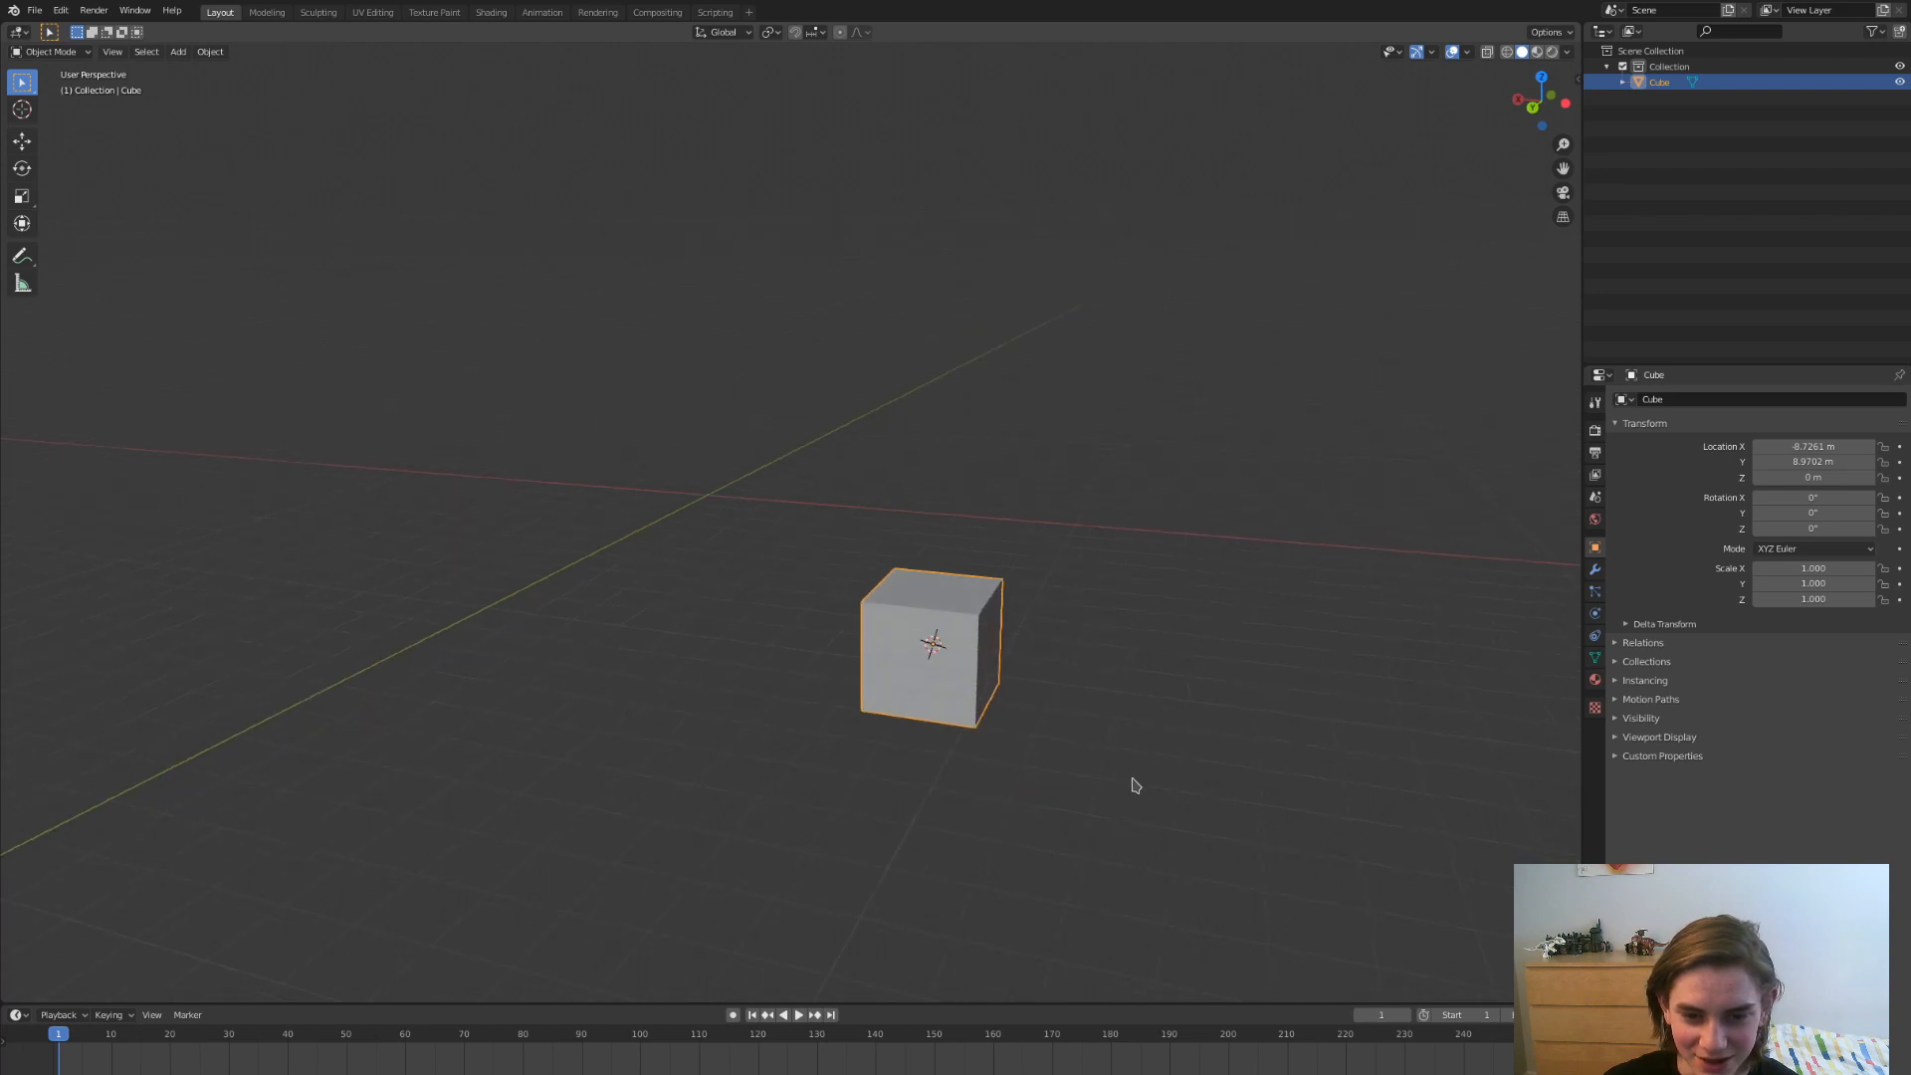
pyautogui.press('shift+s')
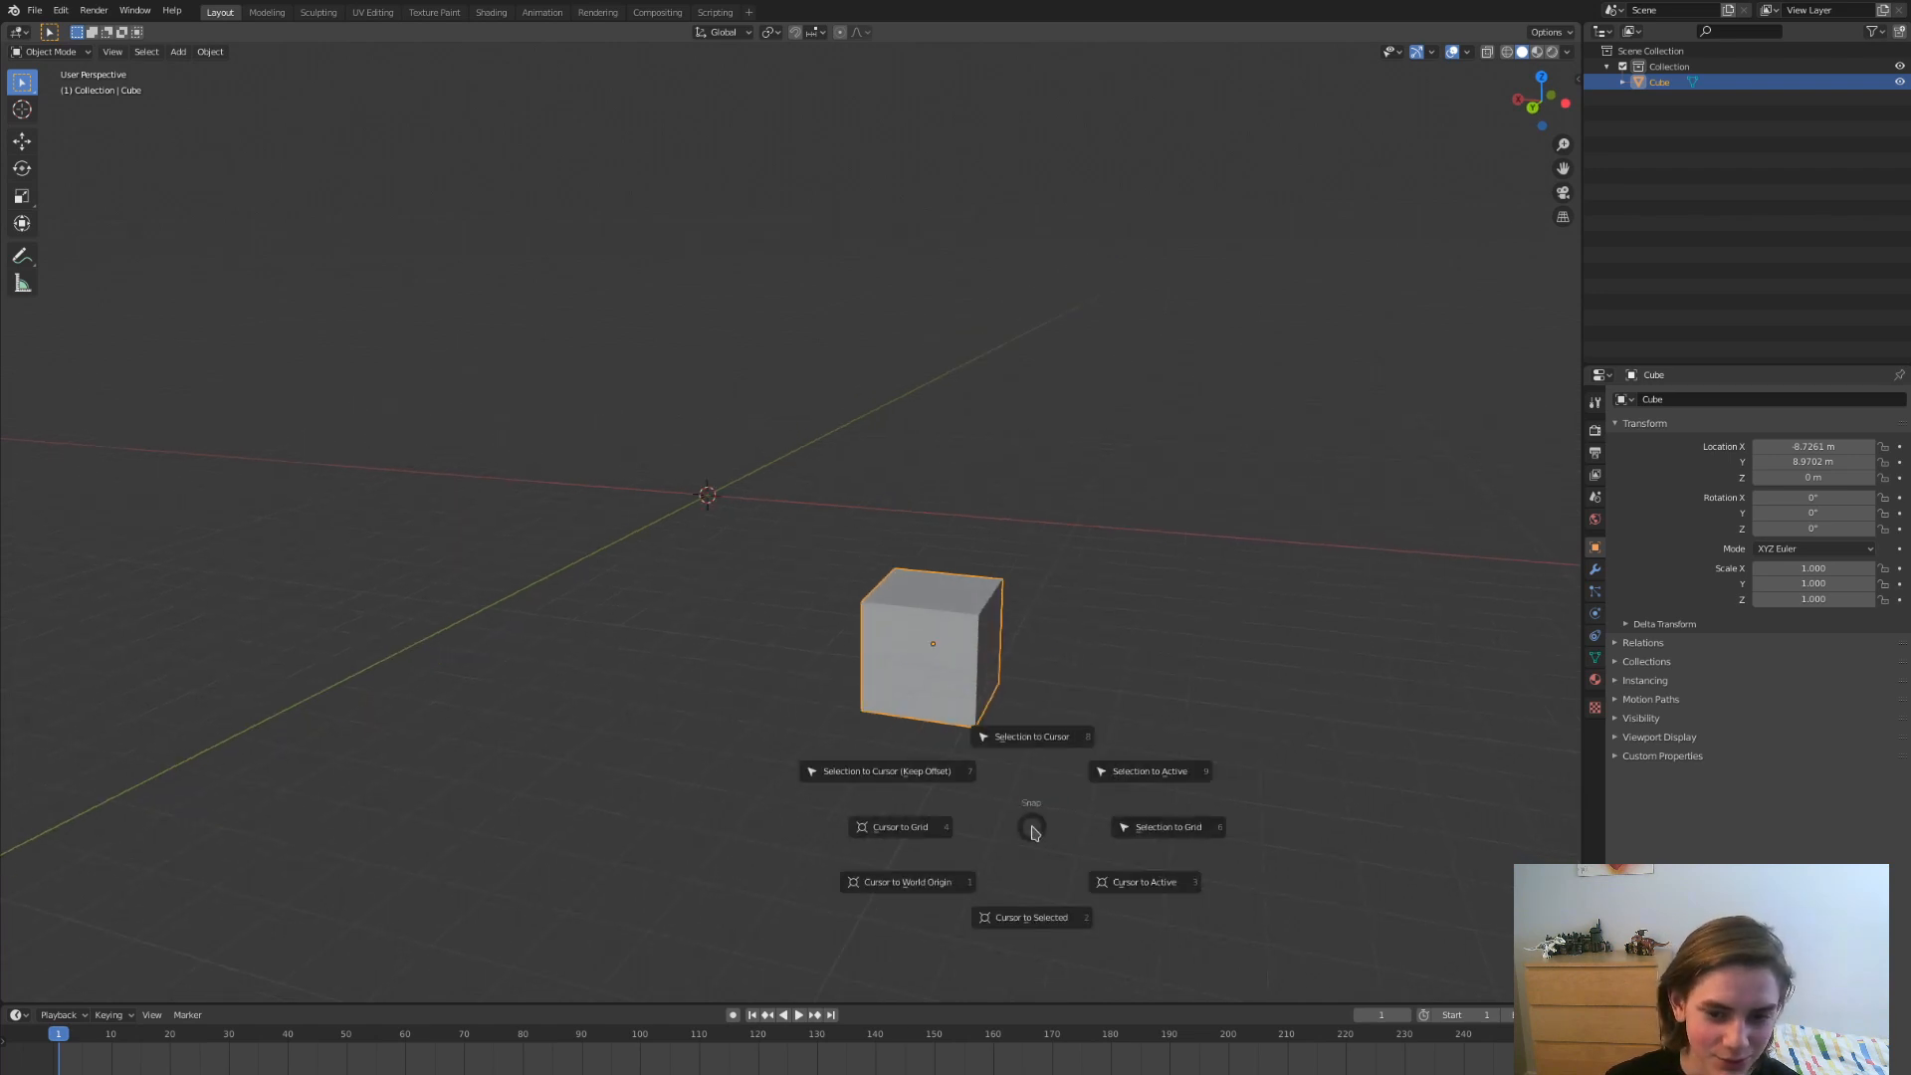
pyautogui.click(1029, 916)
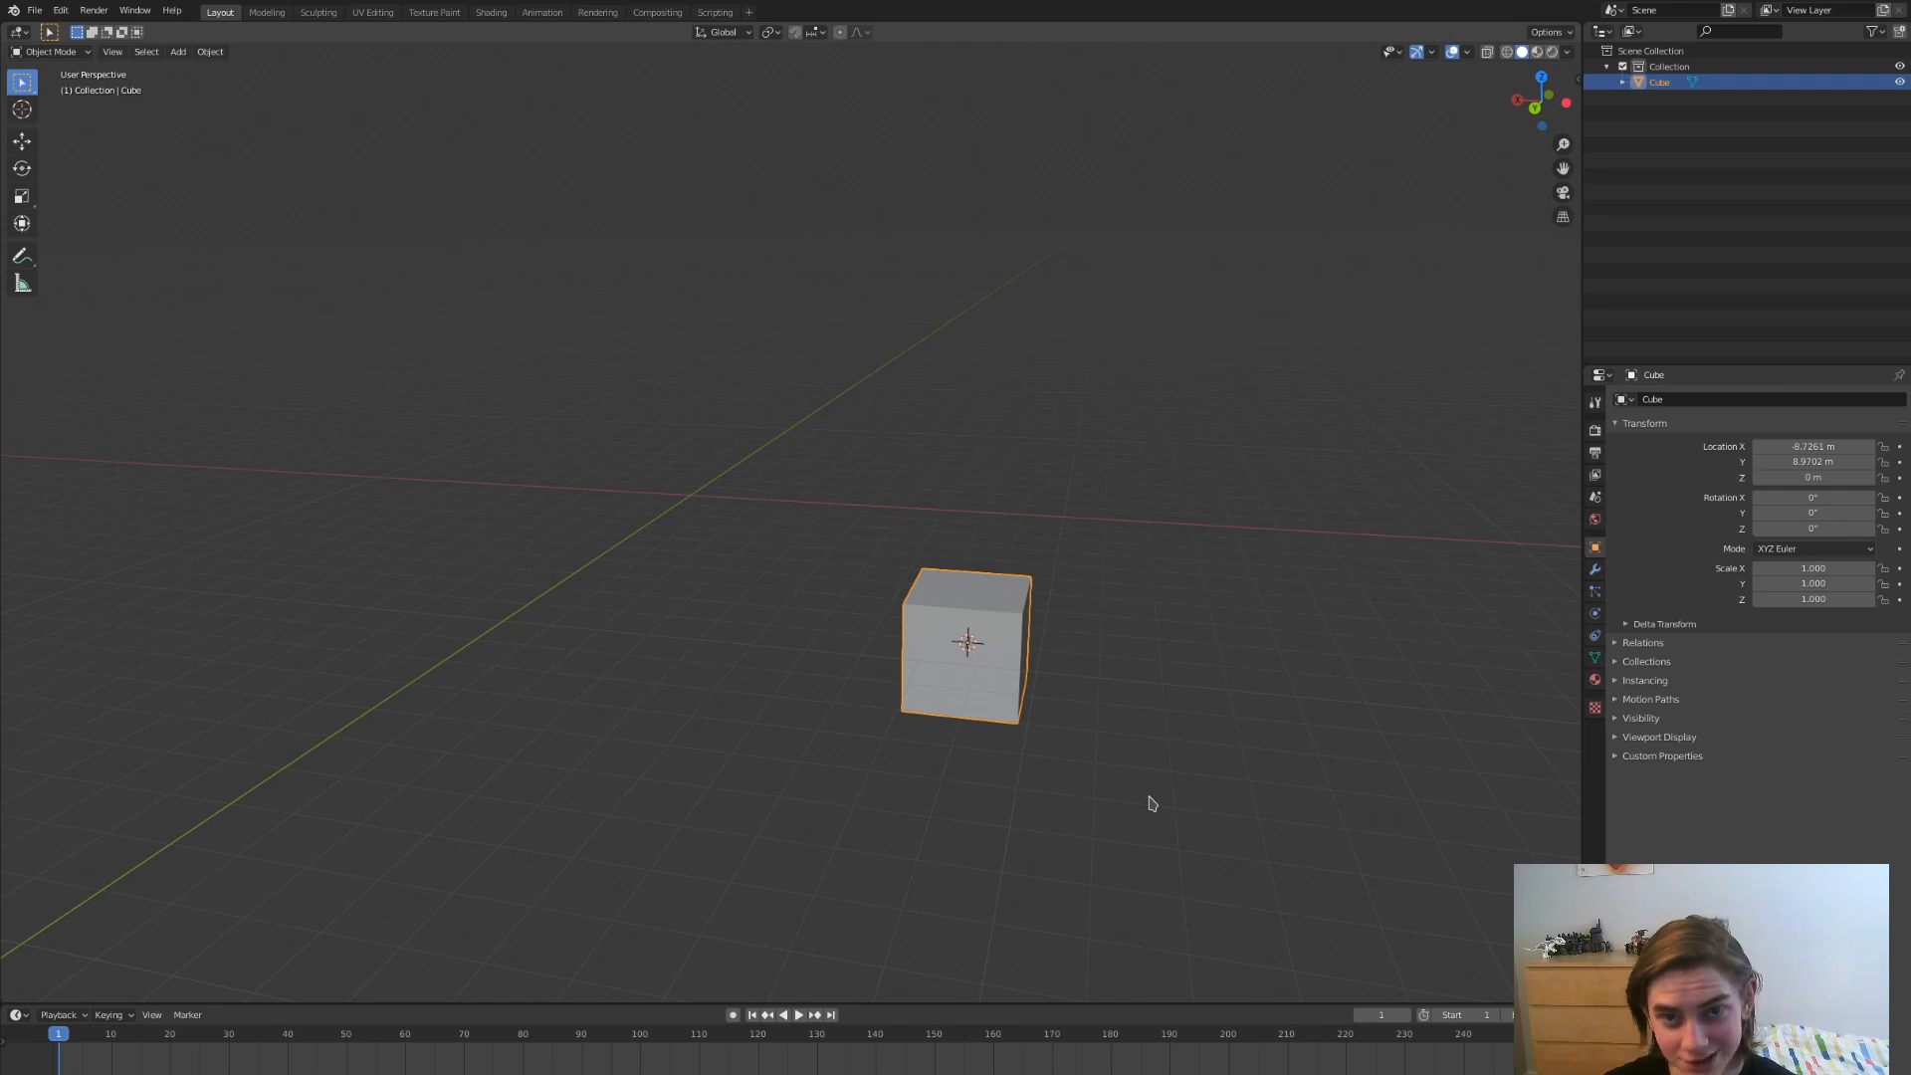
pyautogui.moveTo(1153, 802); pyautogui.dragTo(1270, 711)
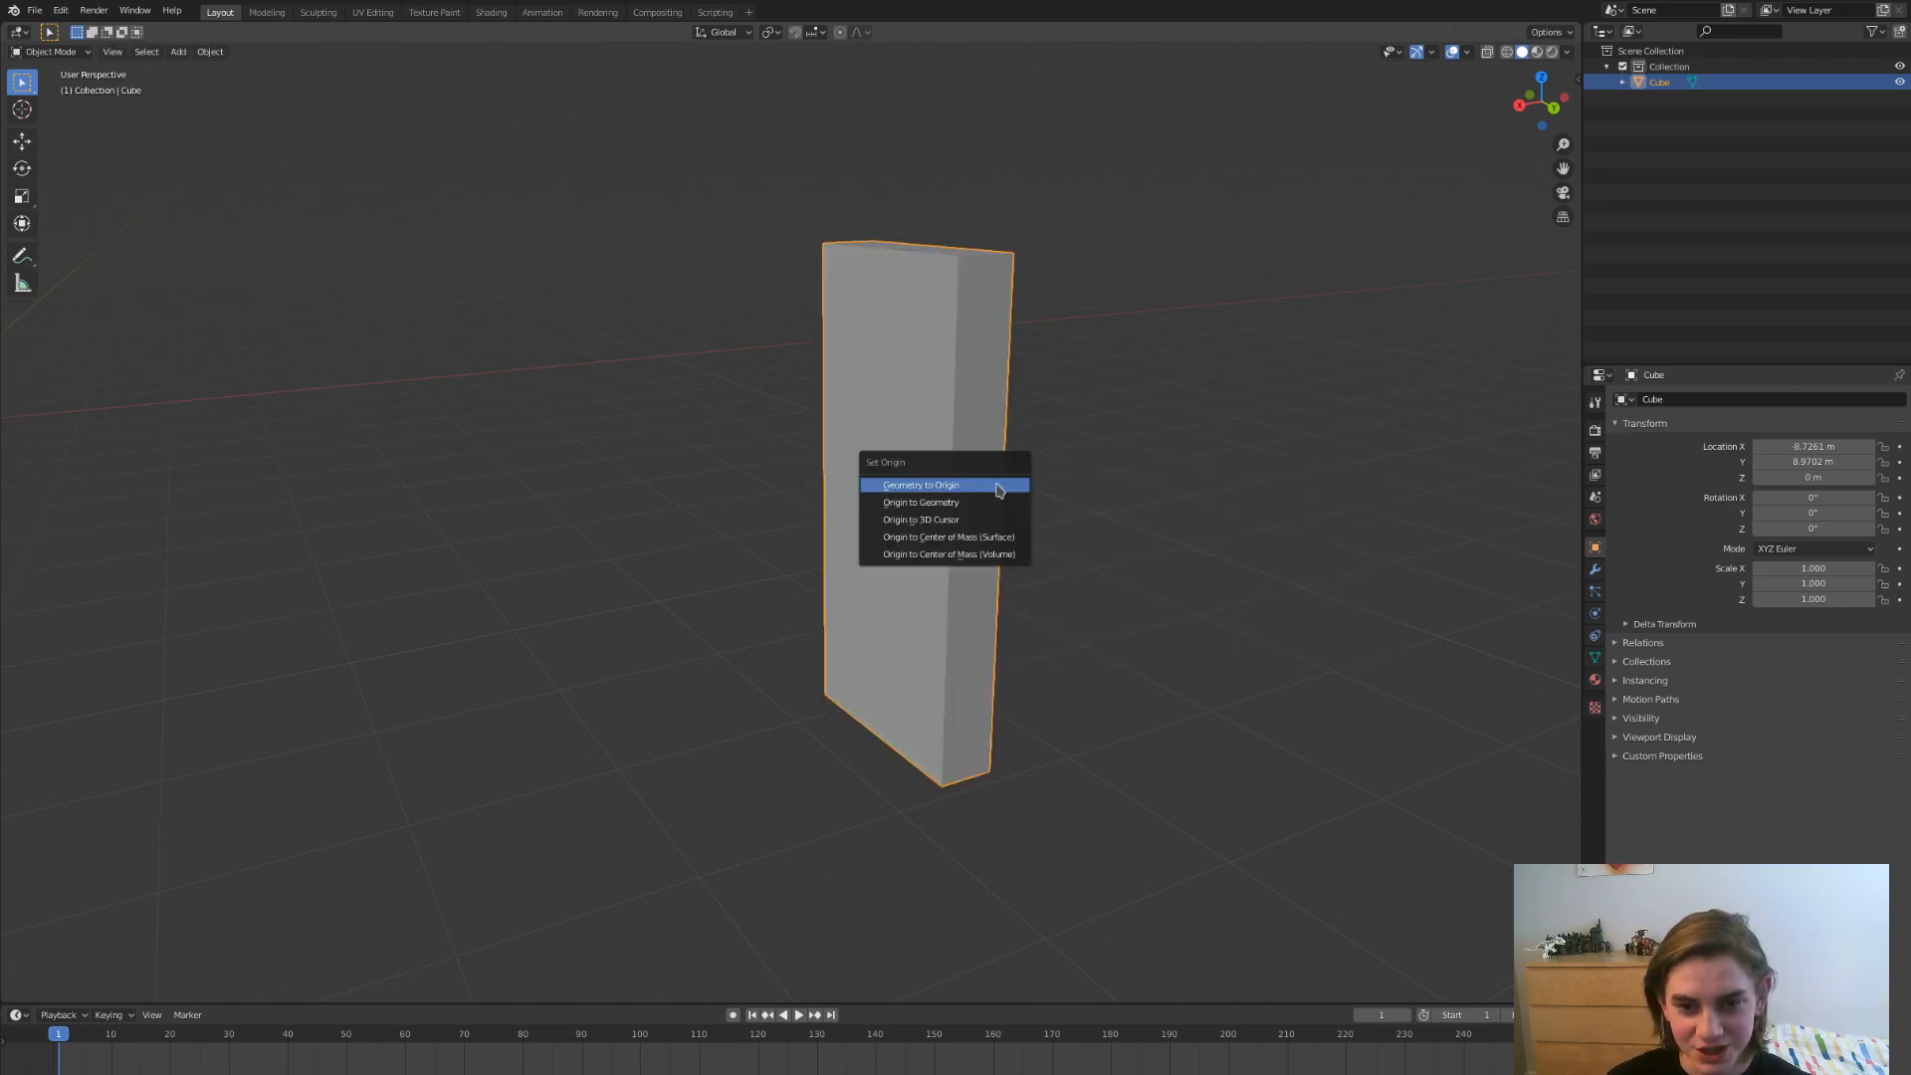
# - Apply Origin to 3D Cursor so the door slab's origin moves to the cursor beside it
pyautogui.click(920, 484)
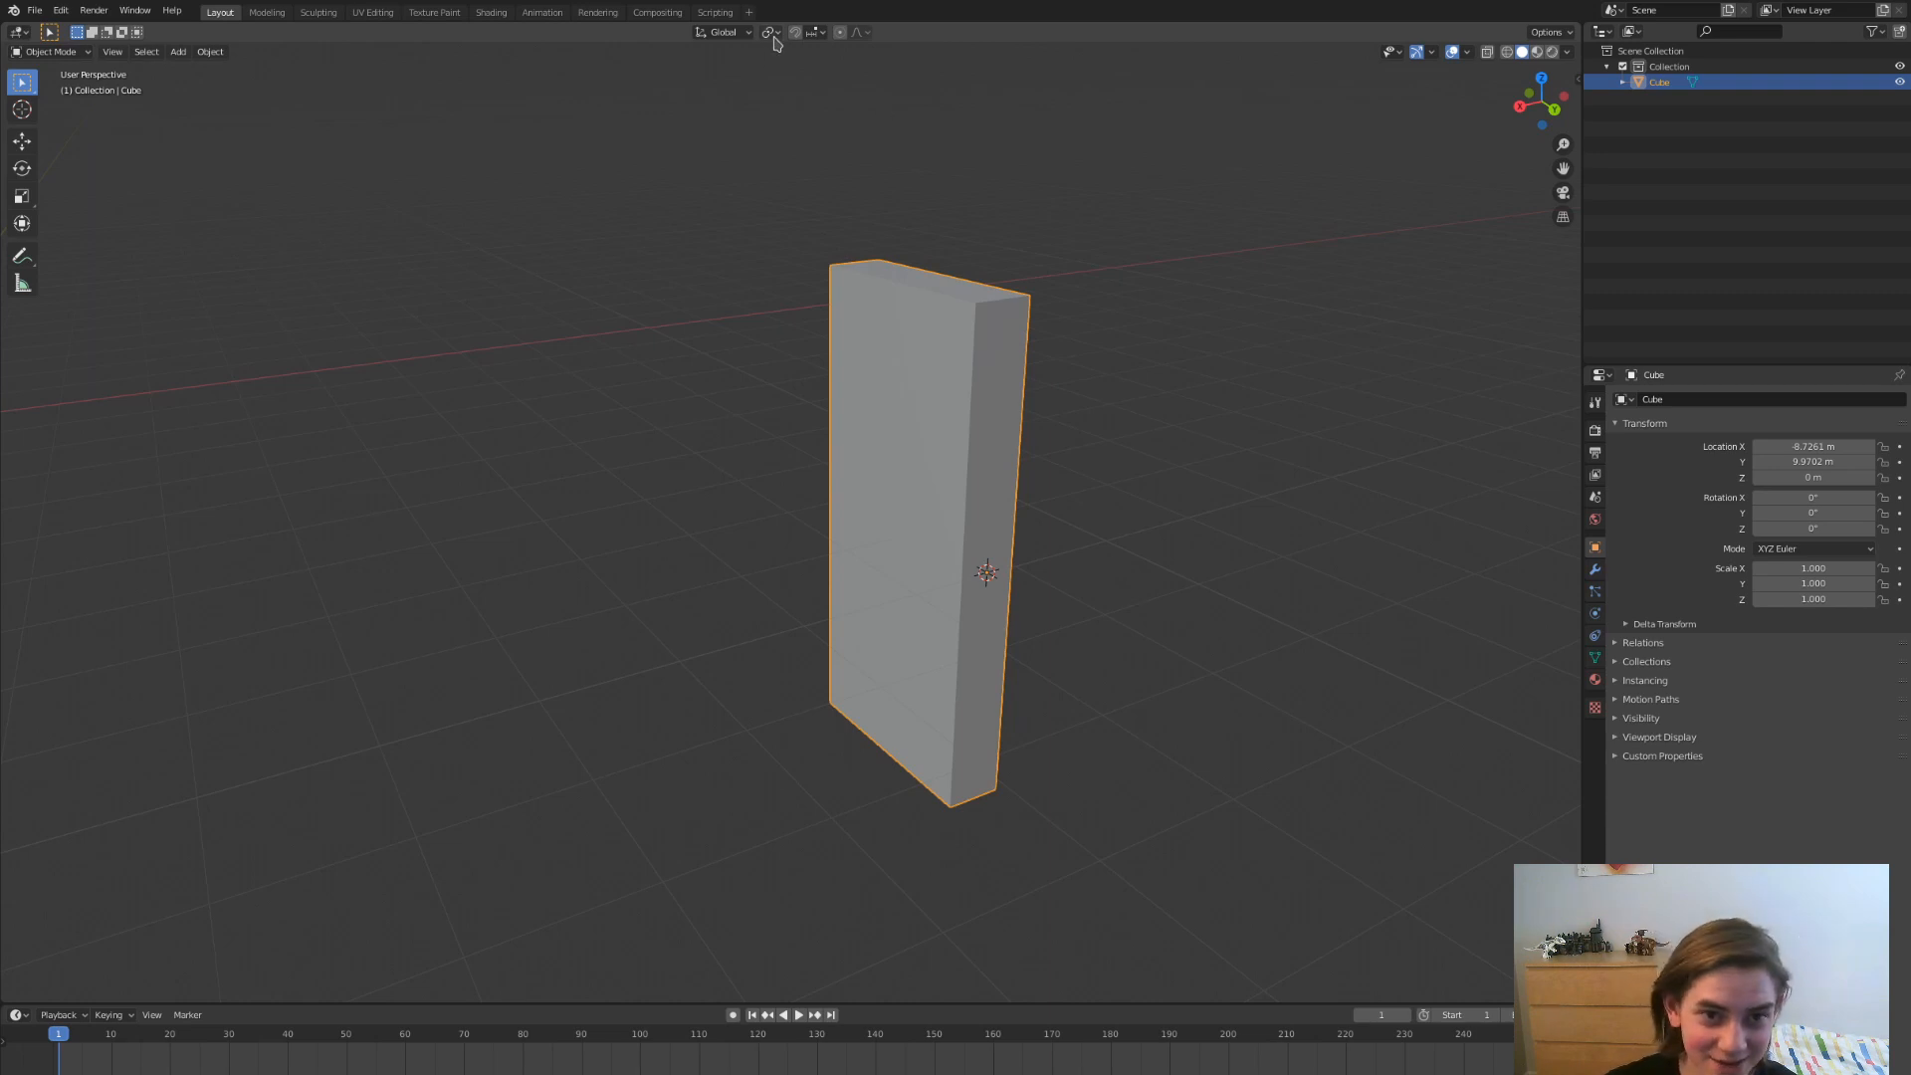
pyautogui.click(769, 31)
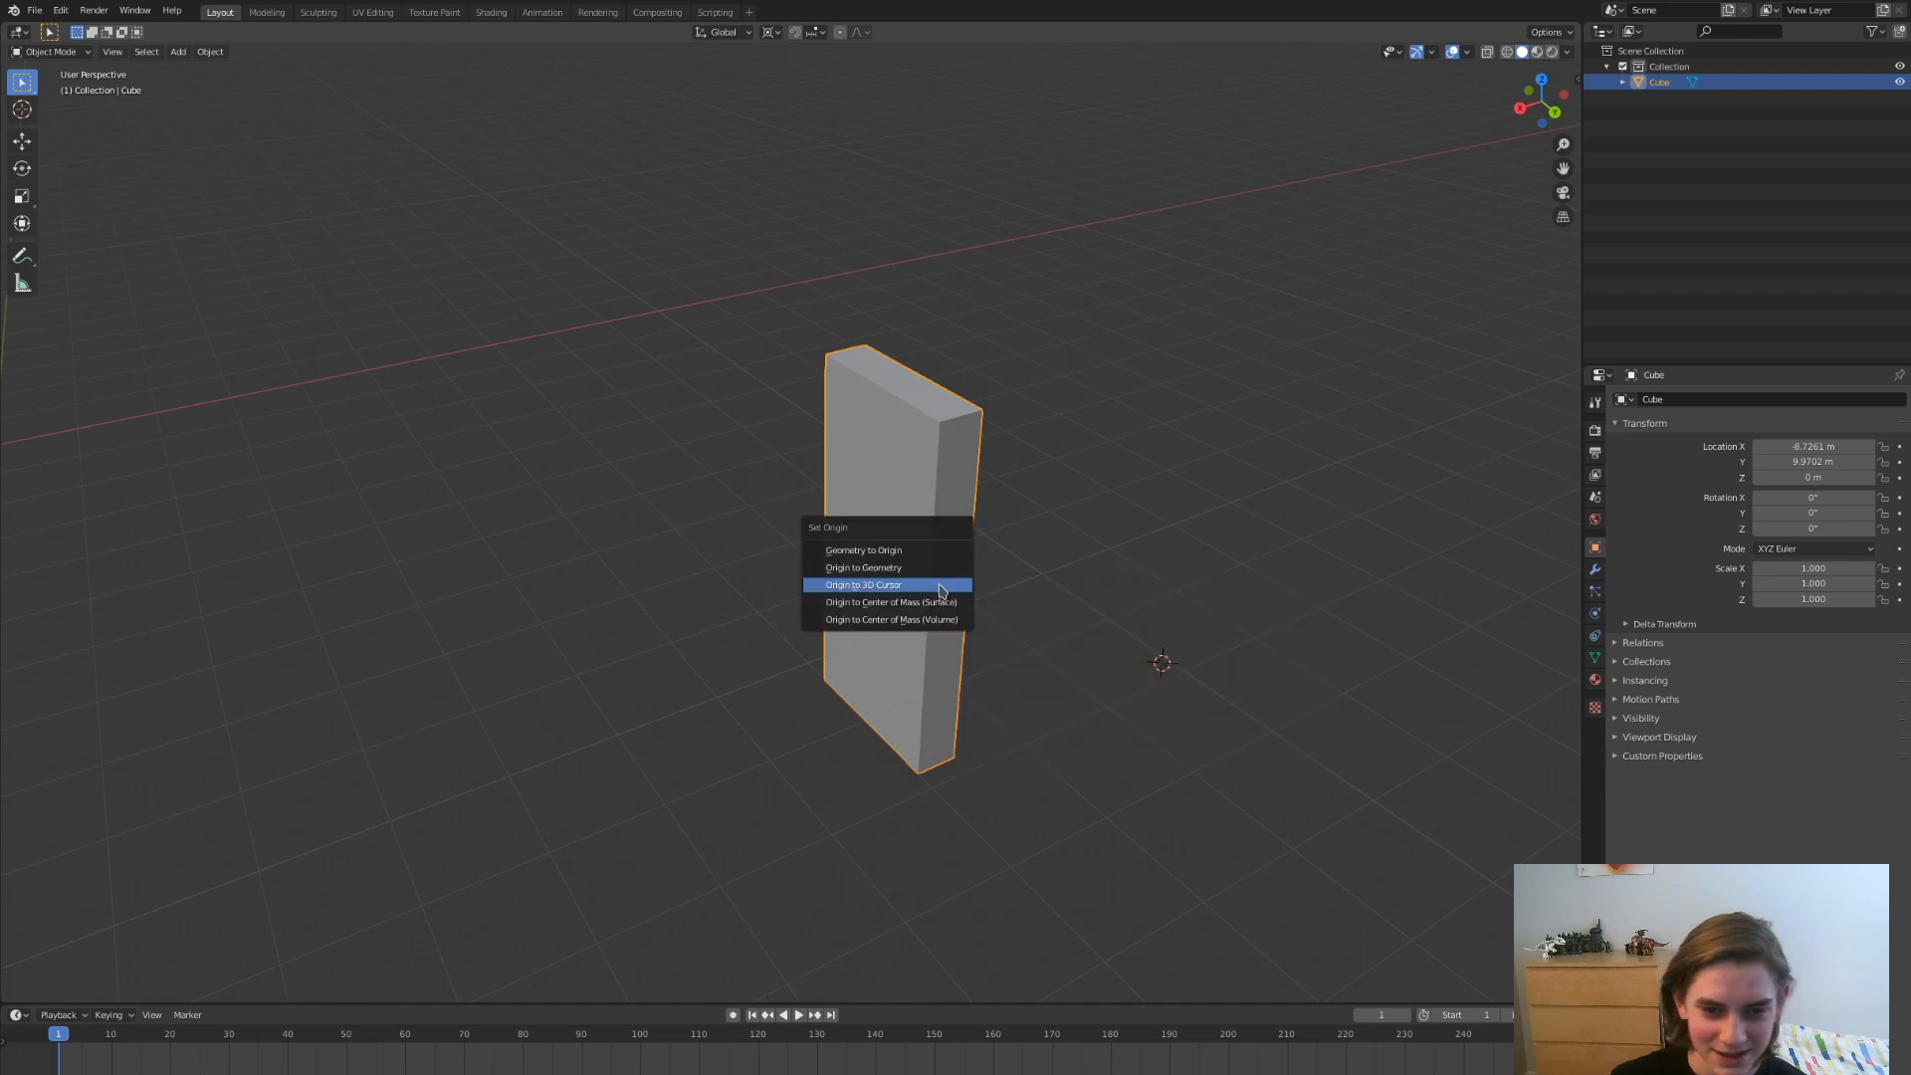
pyautogui.click(862, 583)
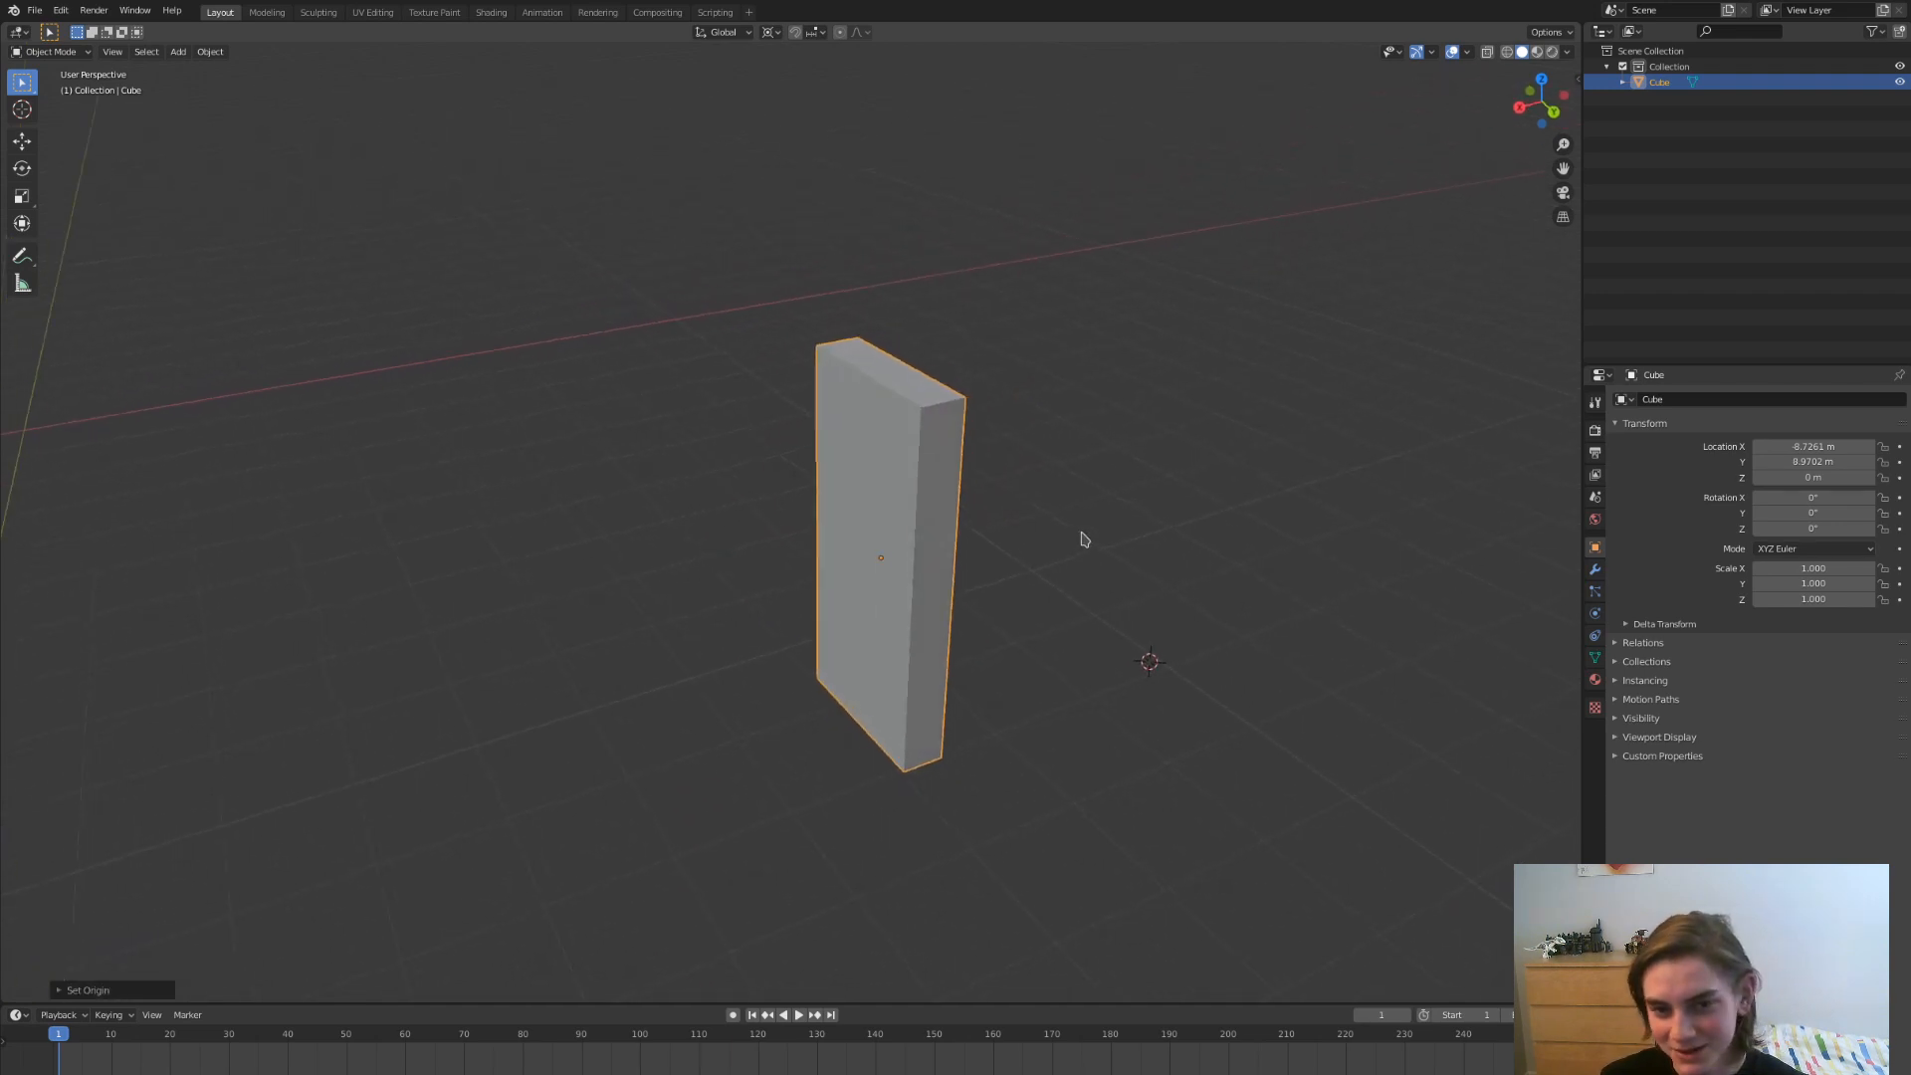
# - Test-rotate the slab, clear its rotation back to zero with Alt+R, and toggle Edit Mode
pyautogui.press('Tab')
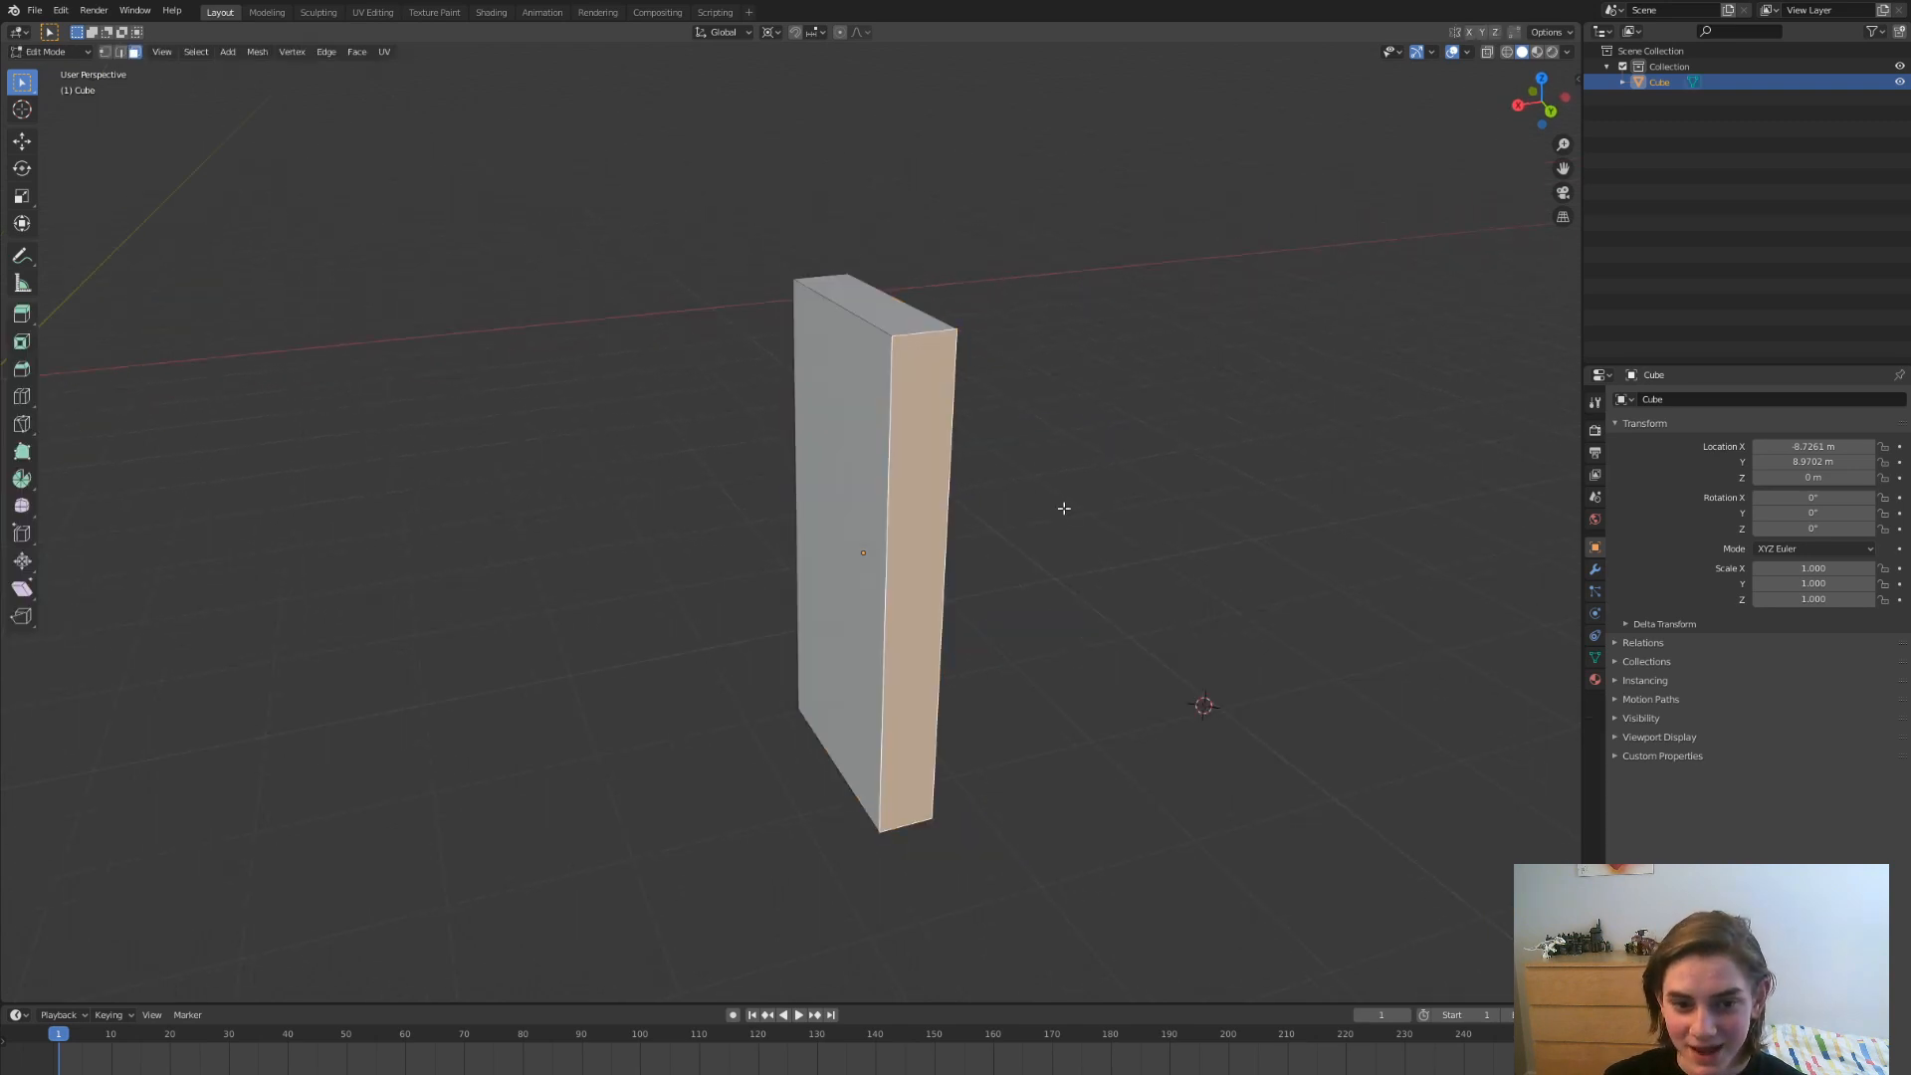
pyautogui.press('shift+s')
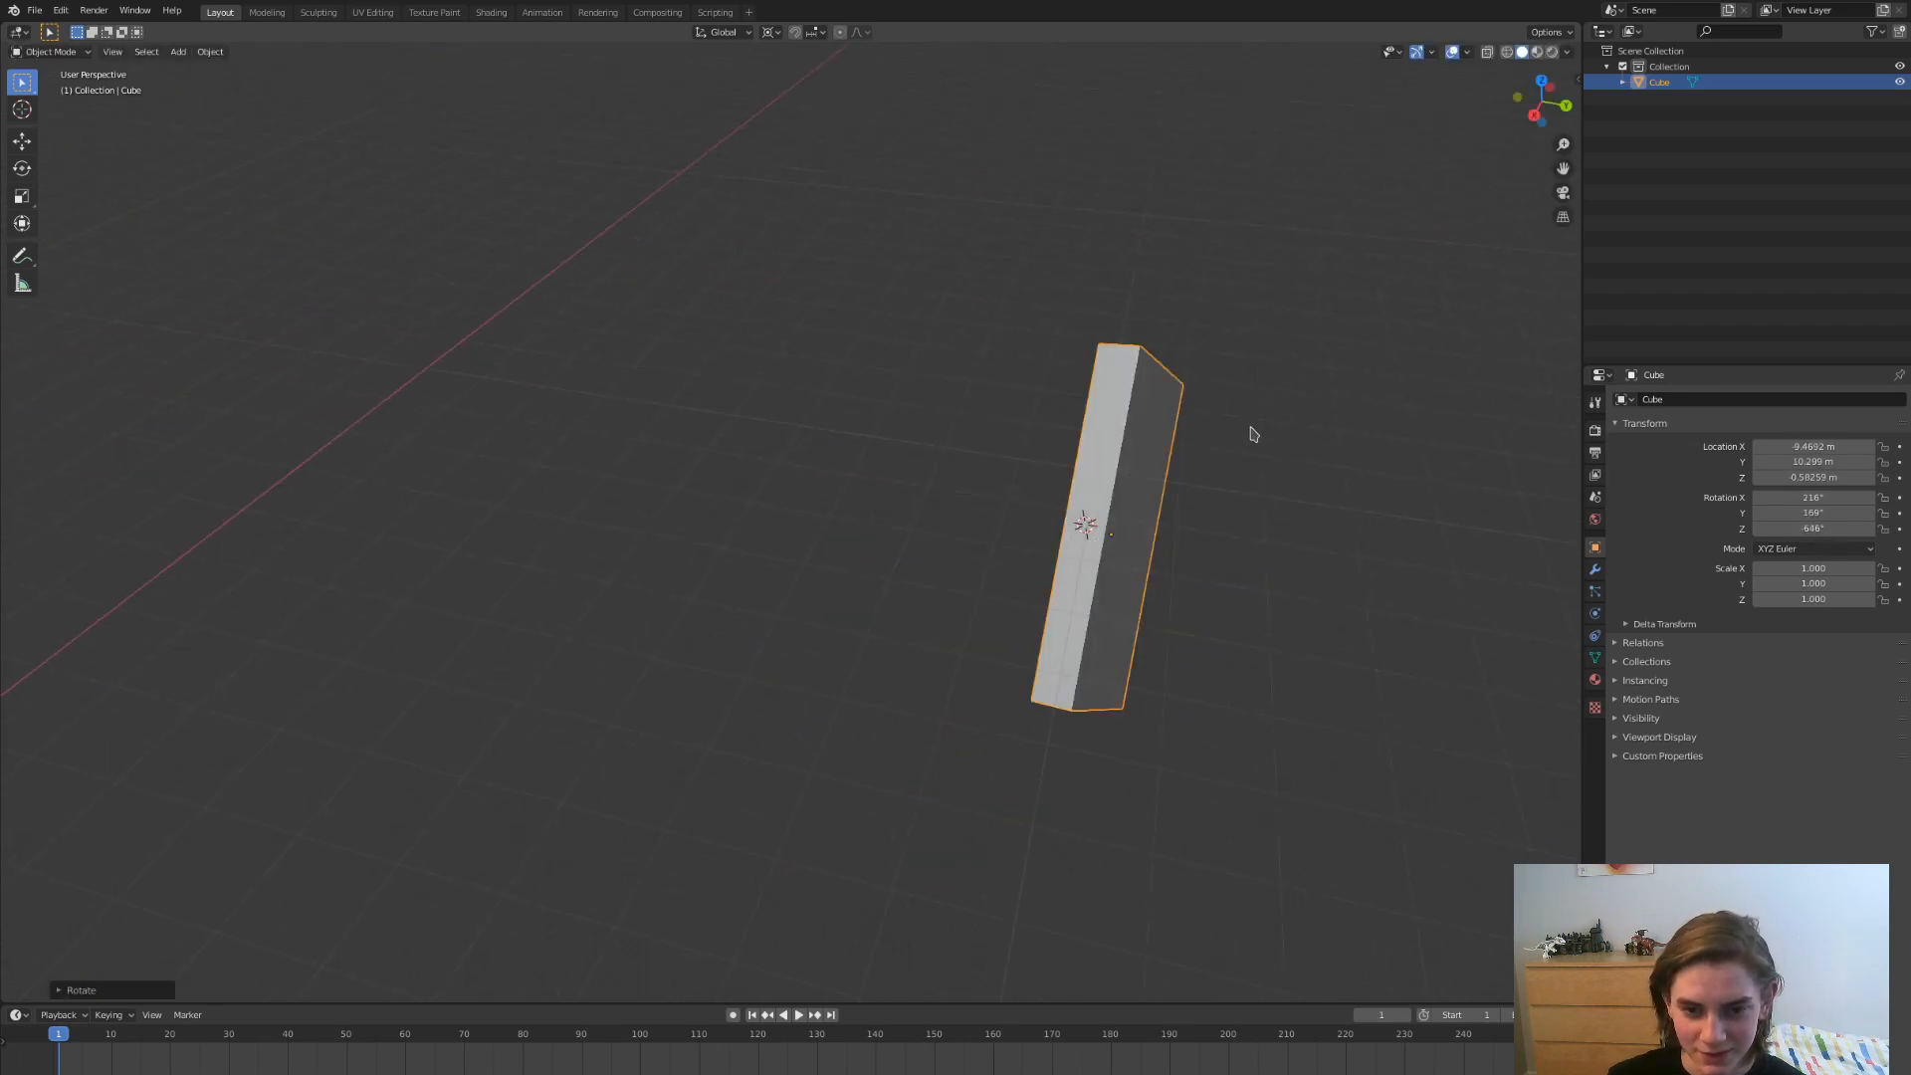
pyautogui.press('alt+r')
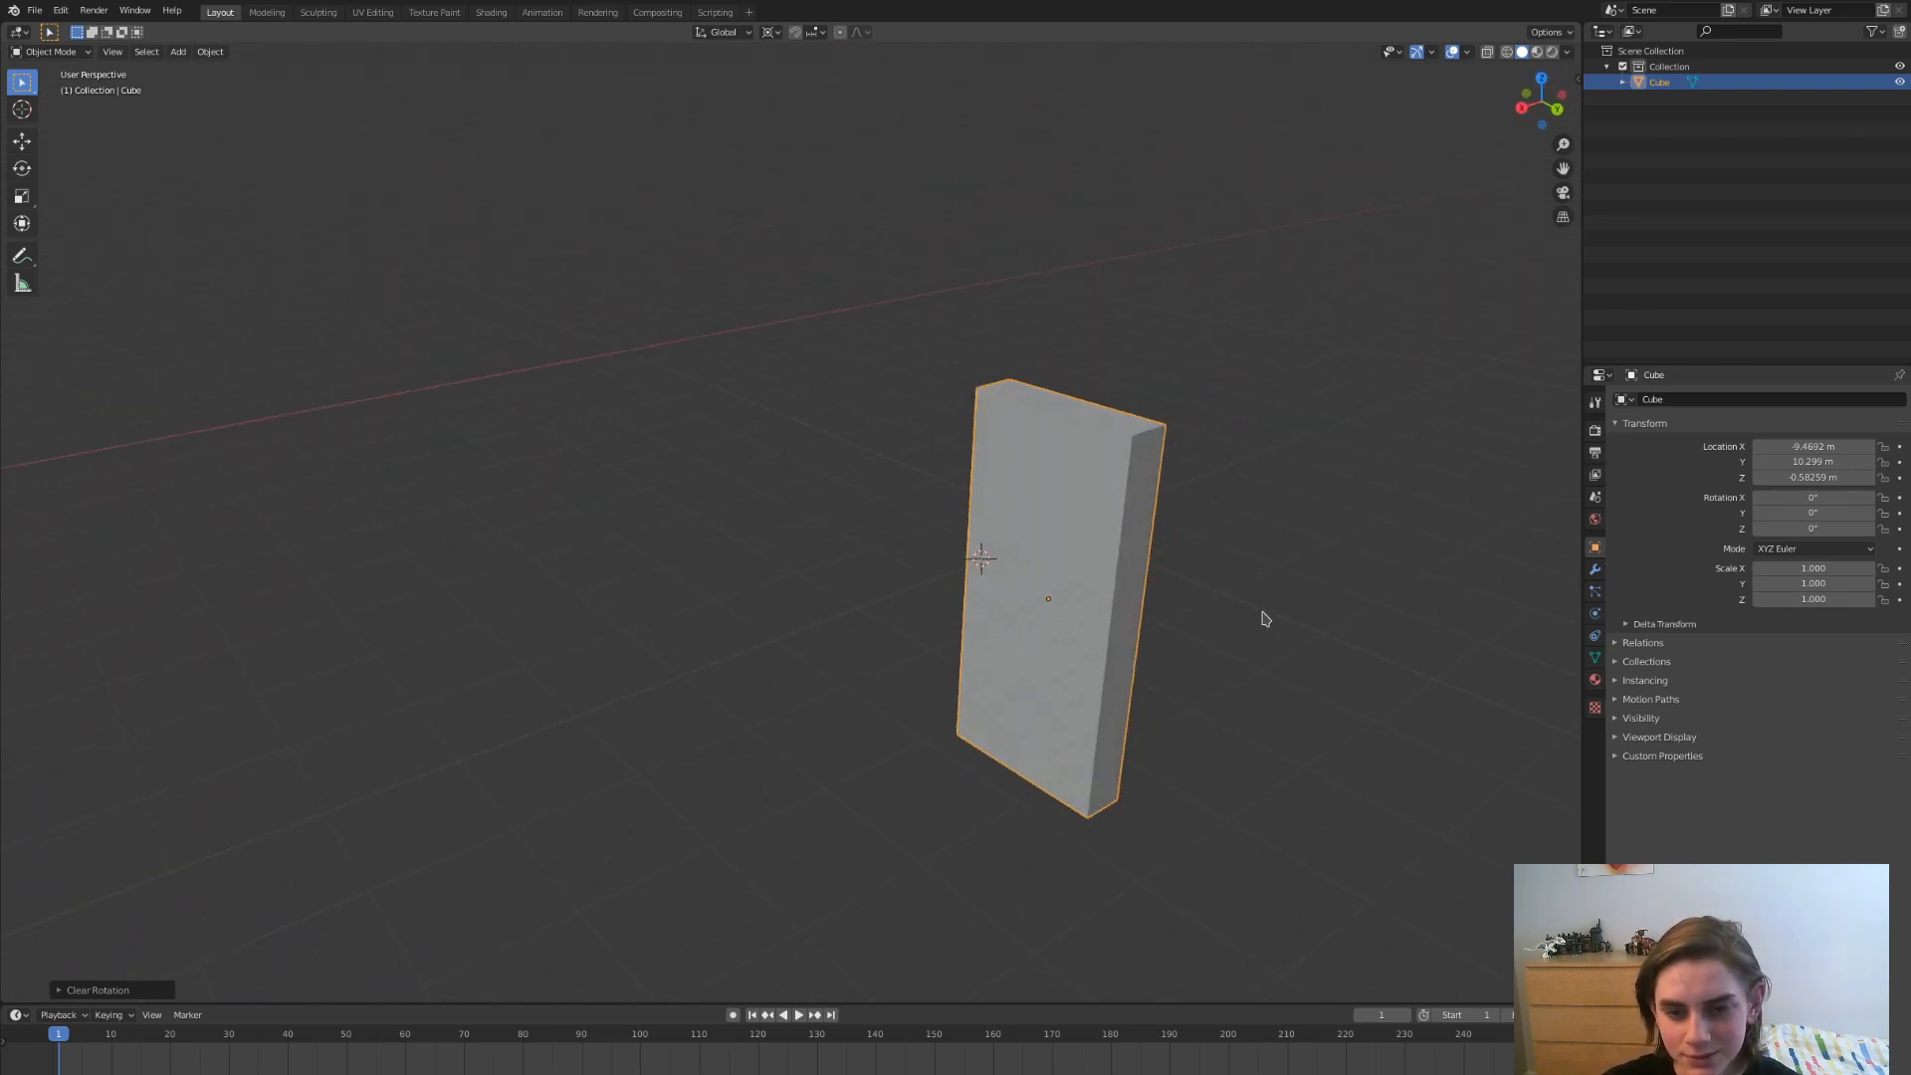
pyautogui.moveTo(1146, 704)
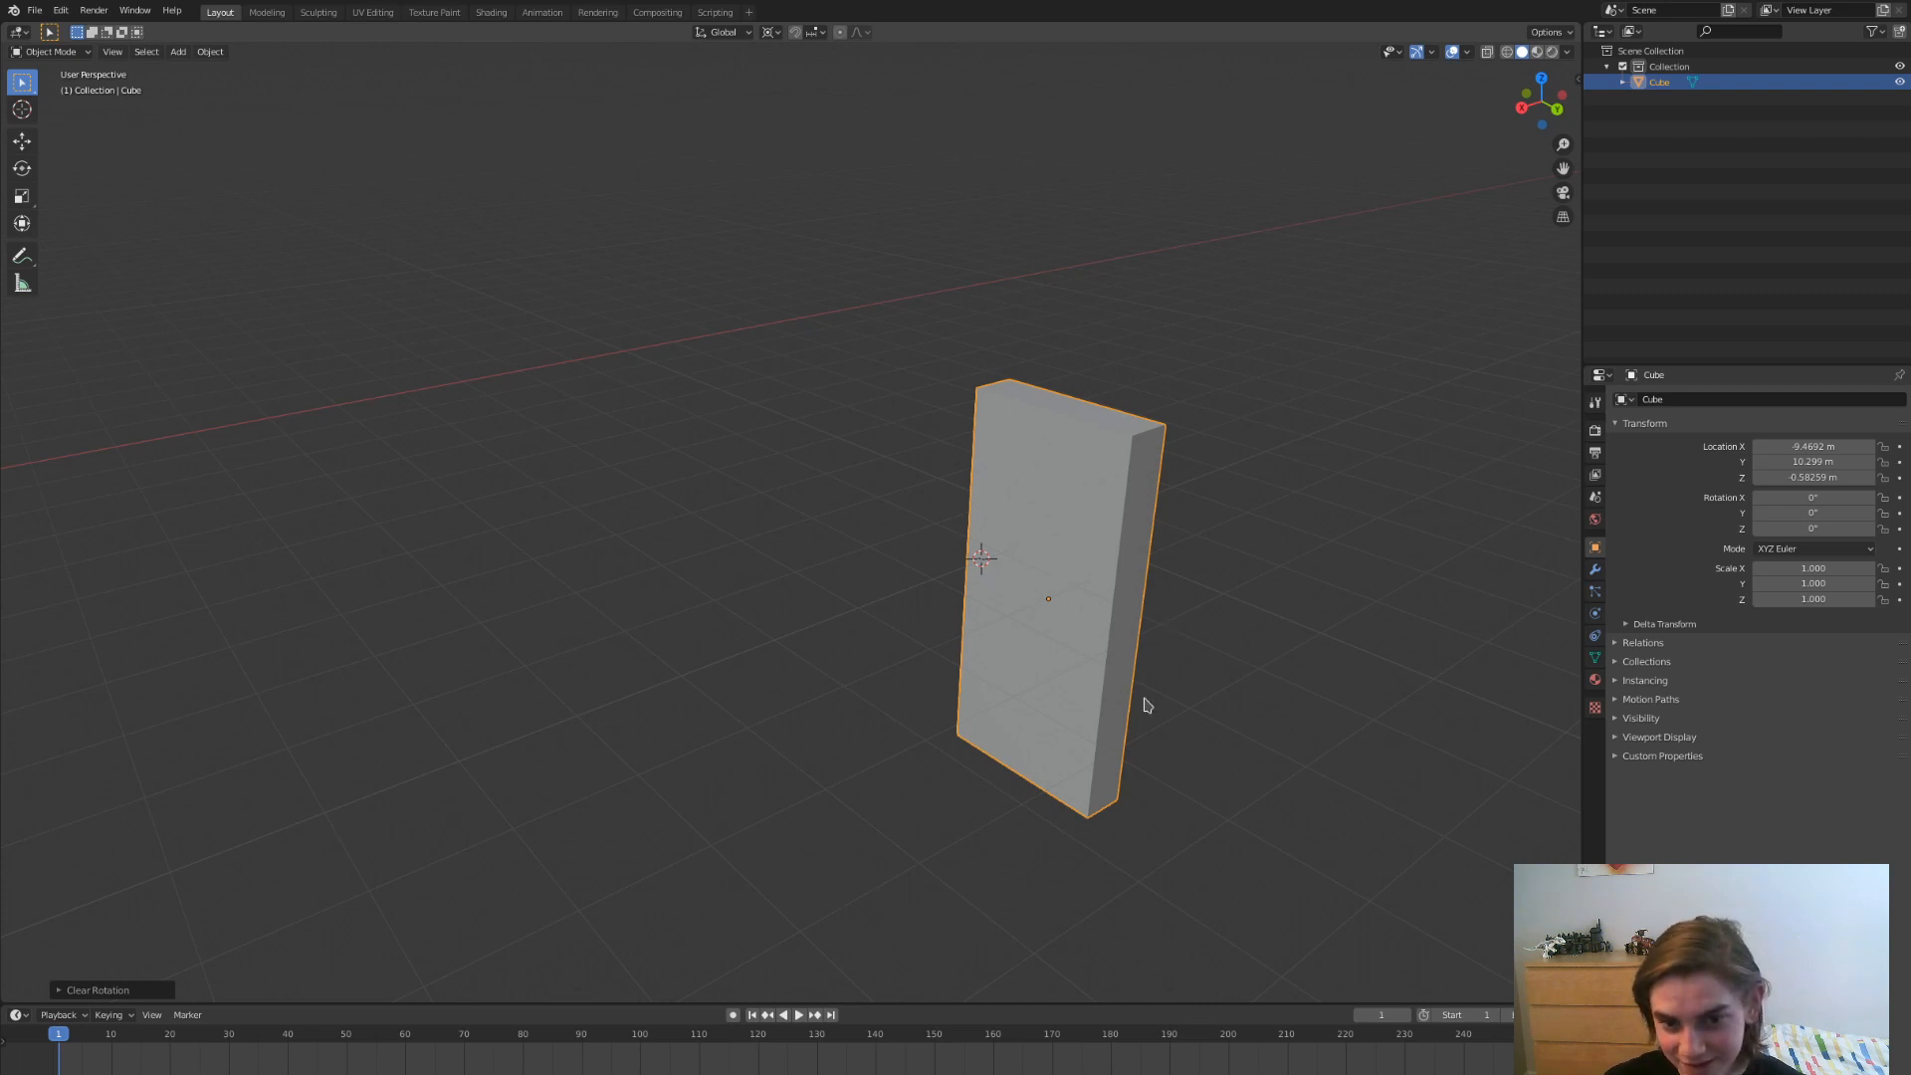
pyautogui.press('Tab')
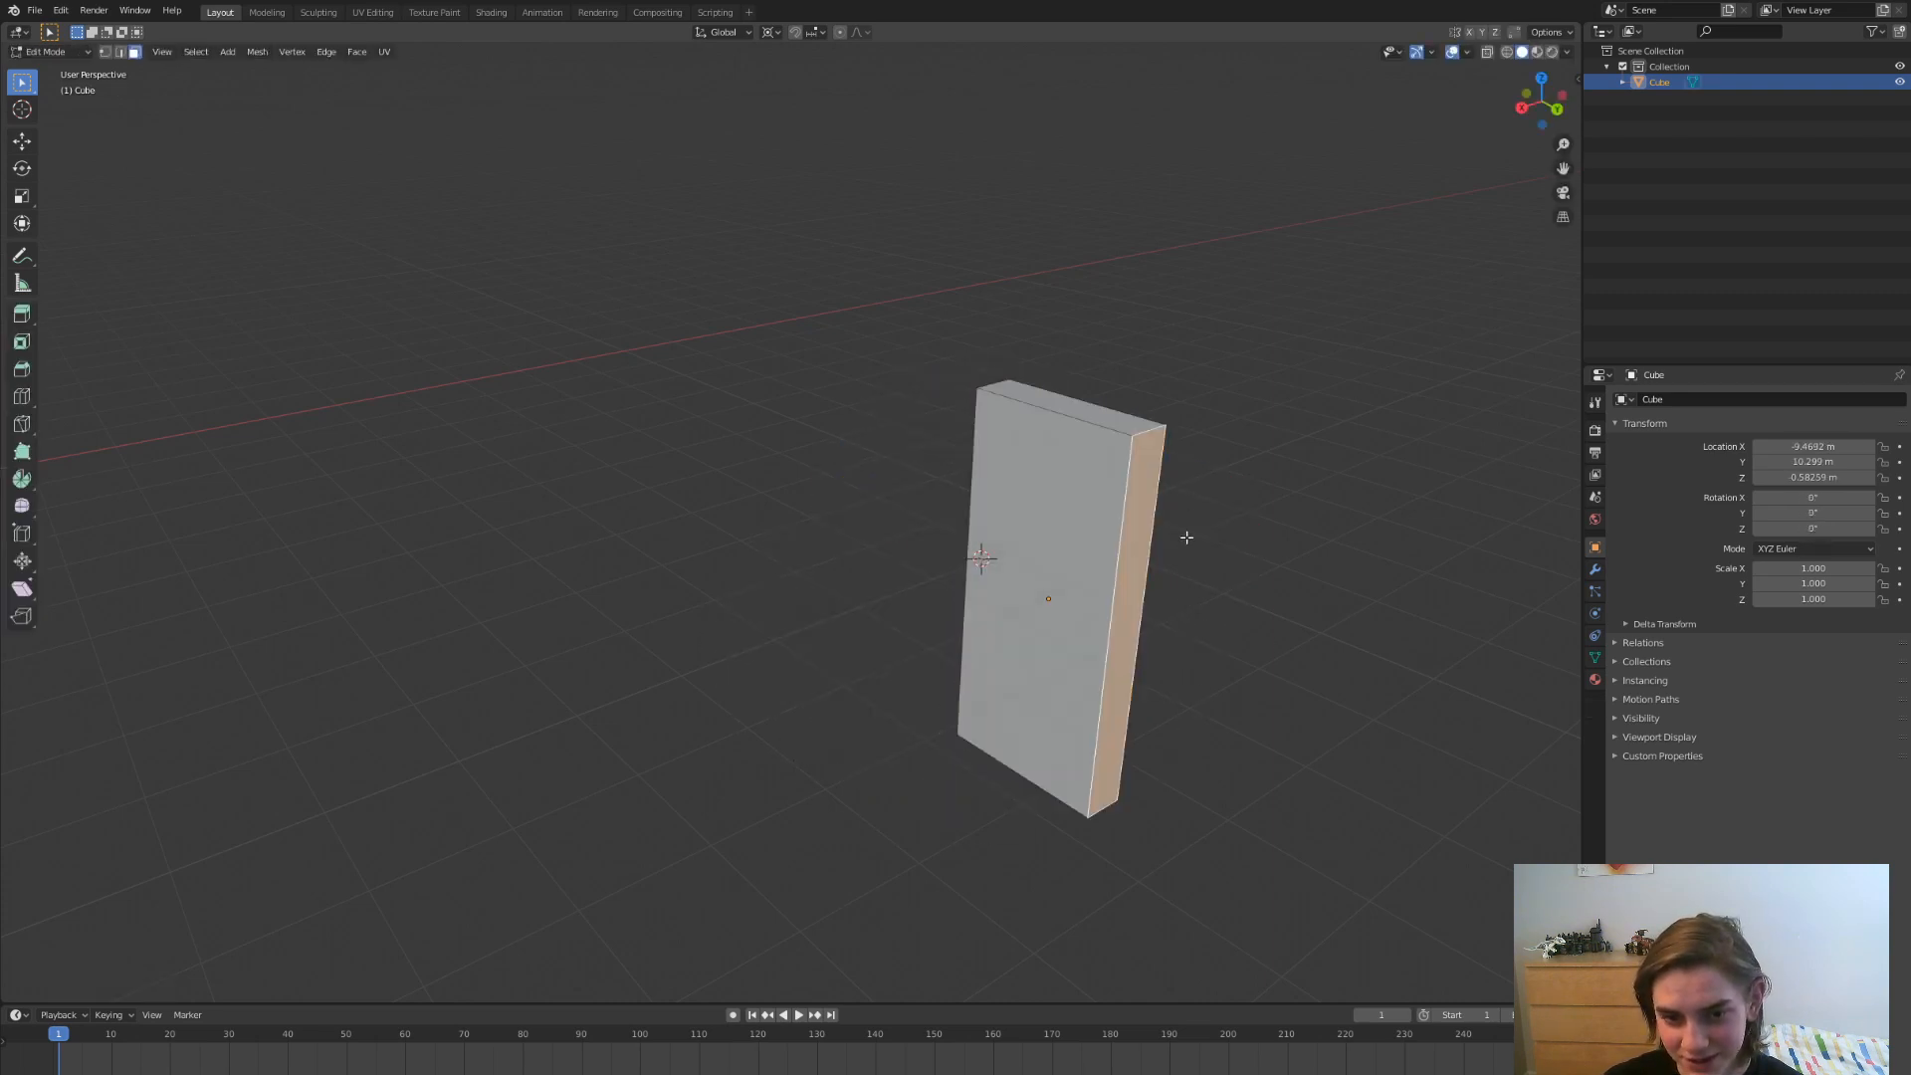
pyautogui.press('Tab')
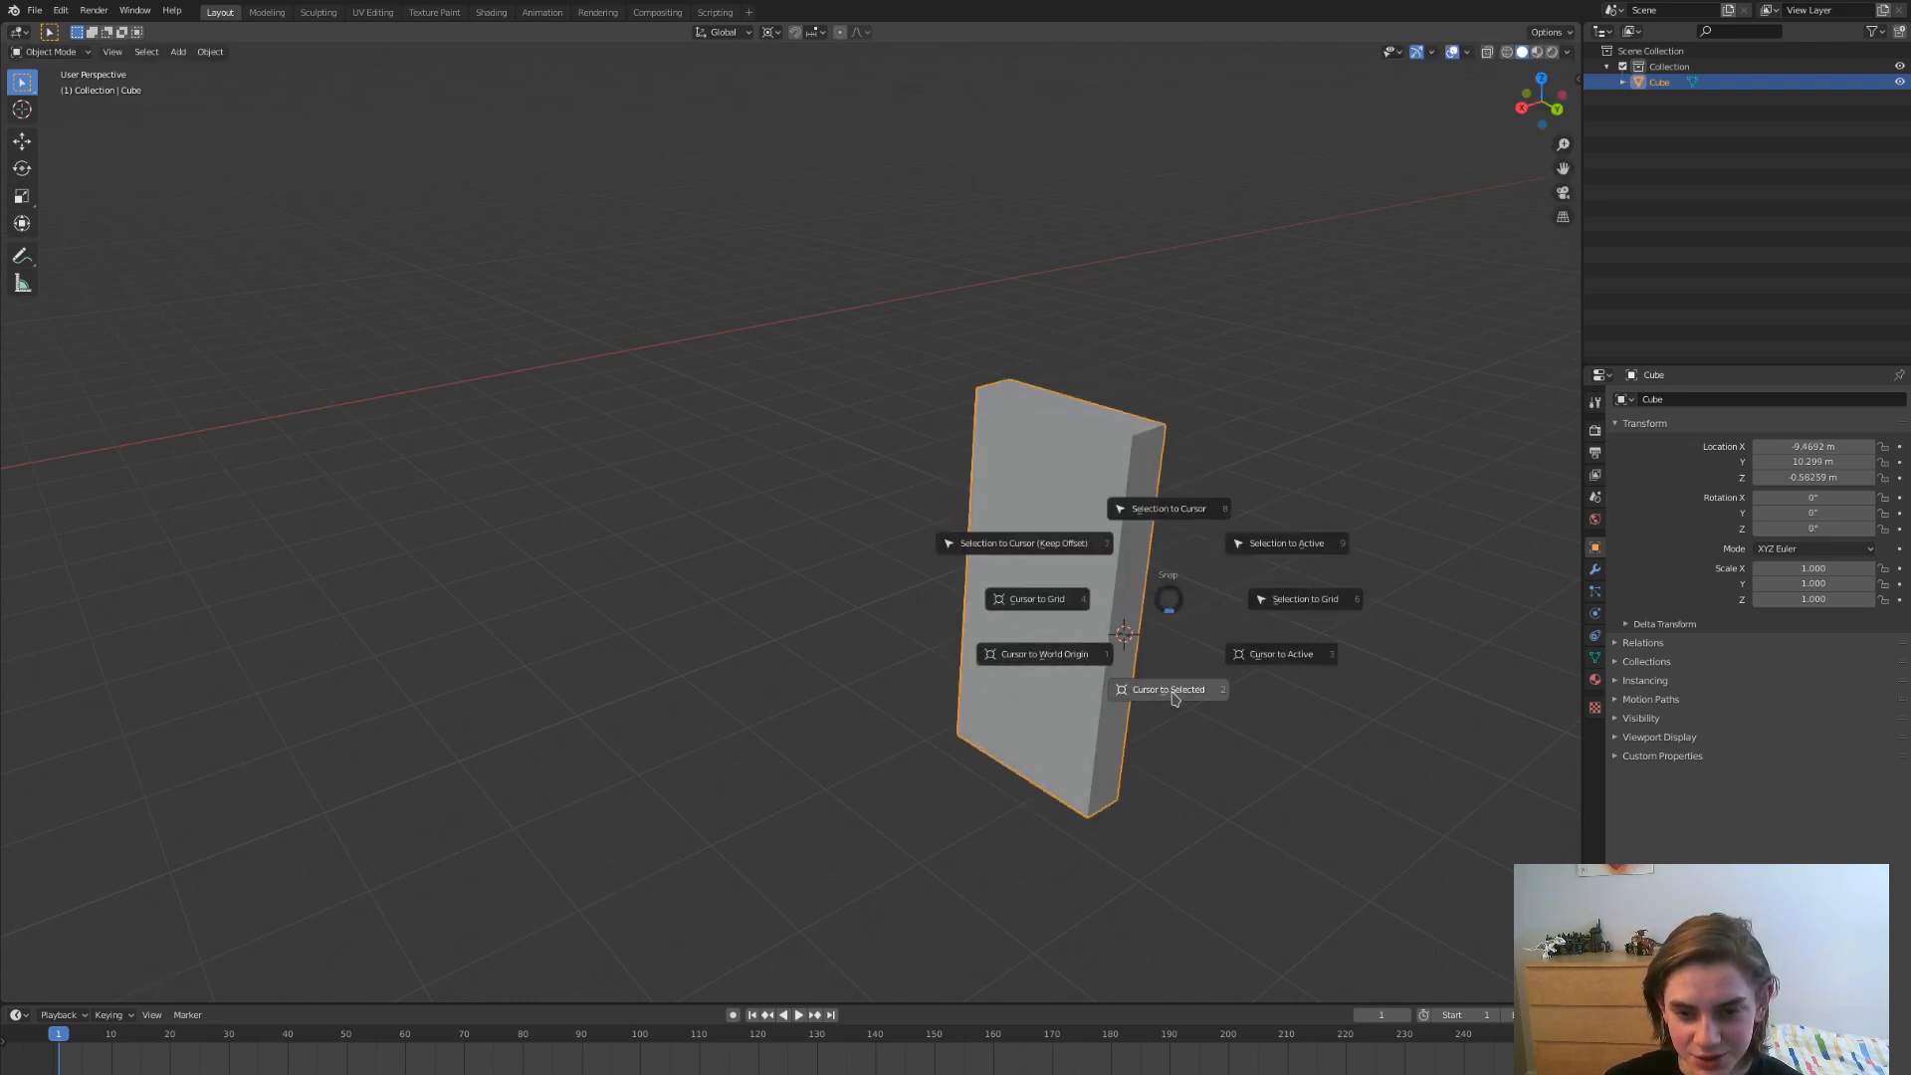
pyautogui.moveTo(1166, 597)
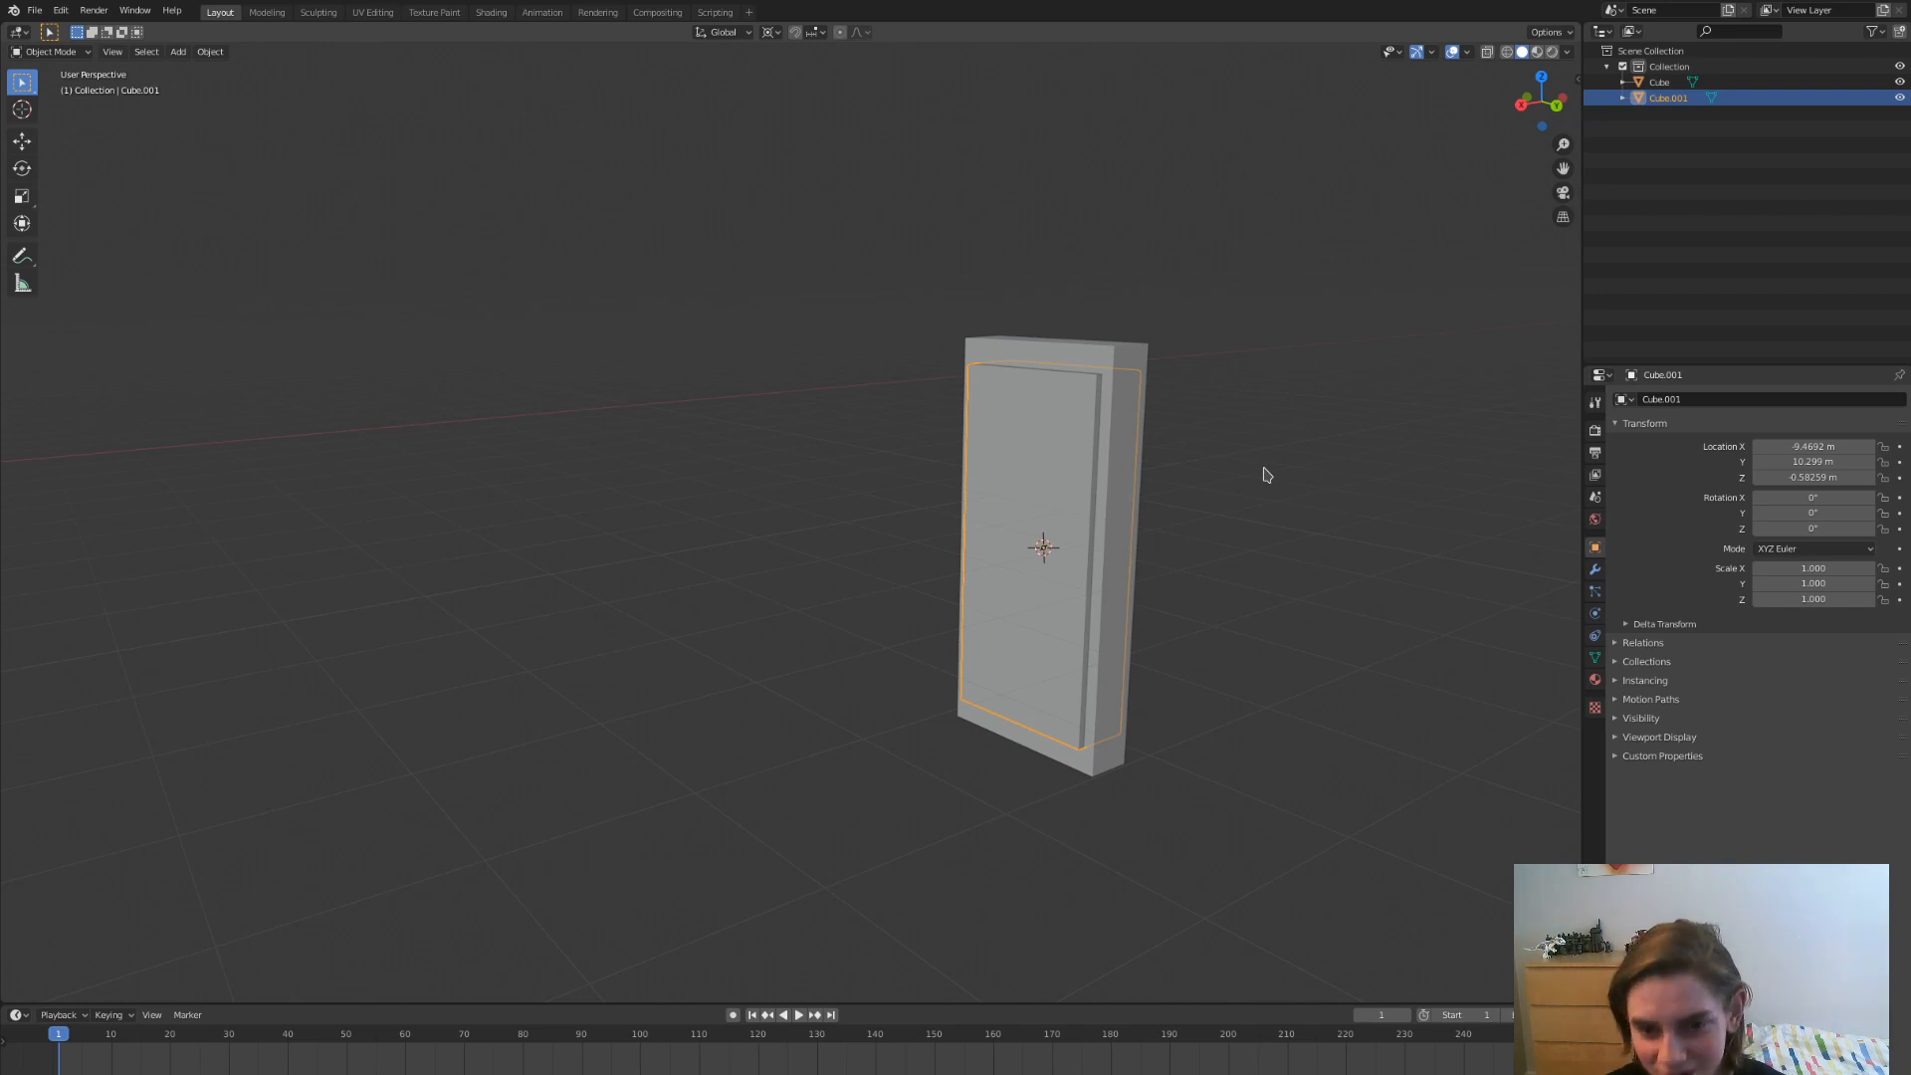
# - Select every object and delete them, leaving only the empty collection
pyautogui.press('shift+s')
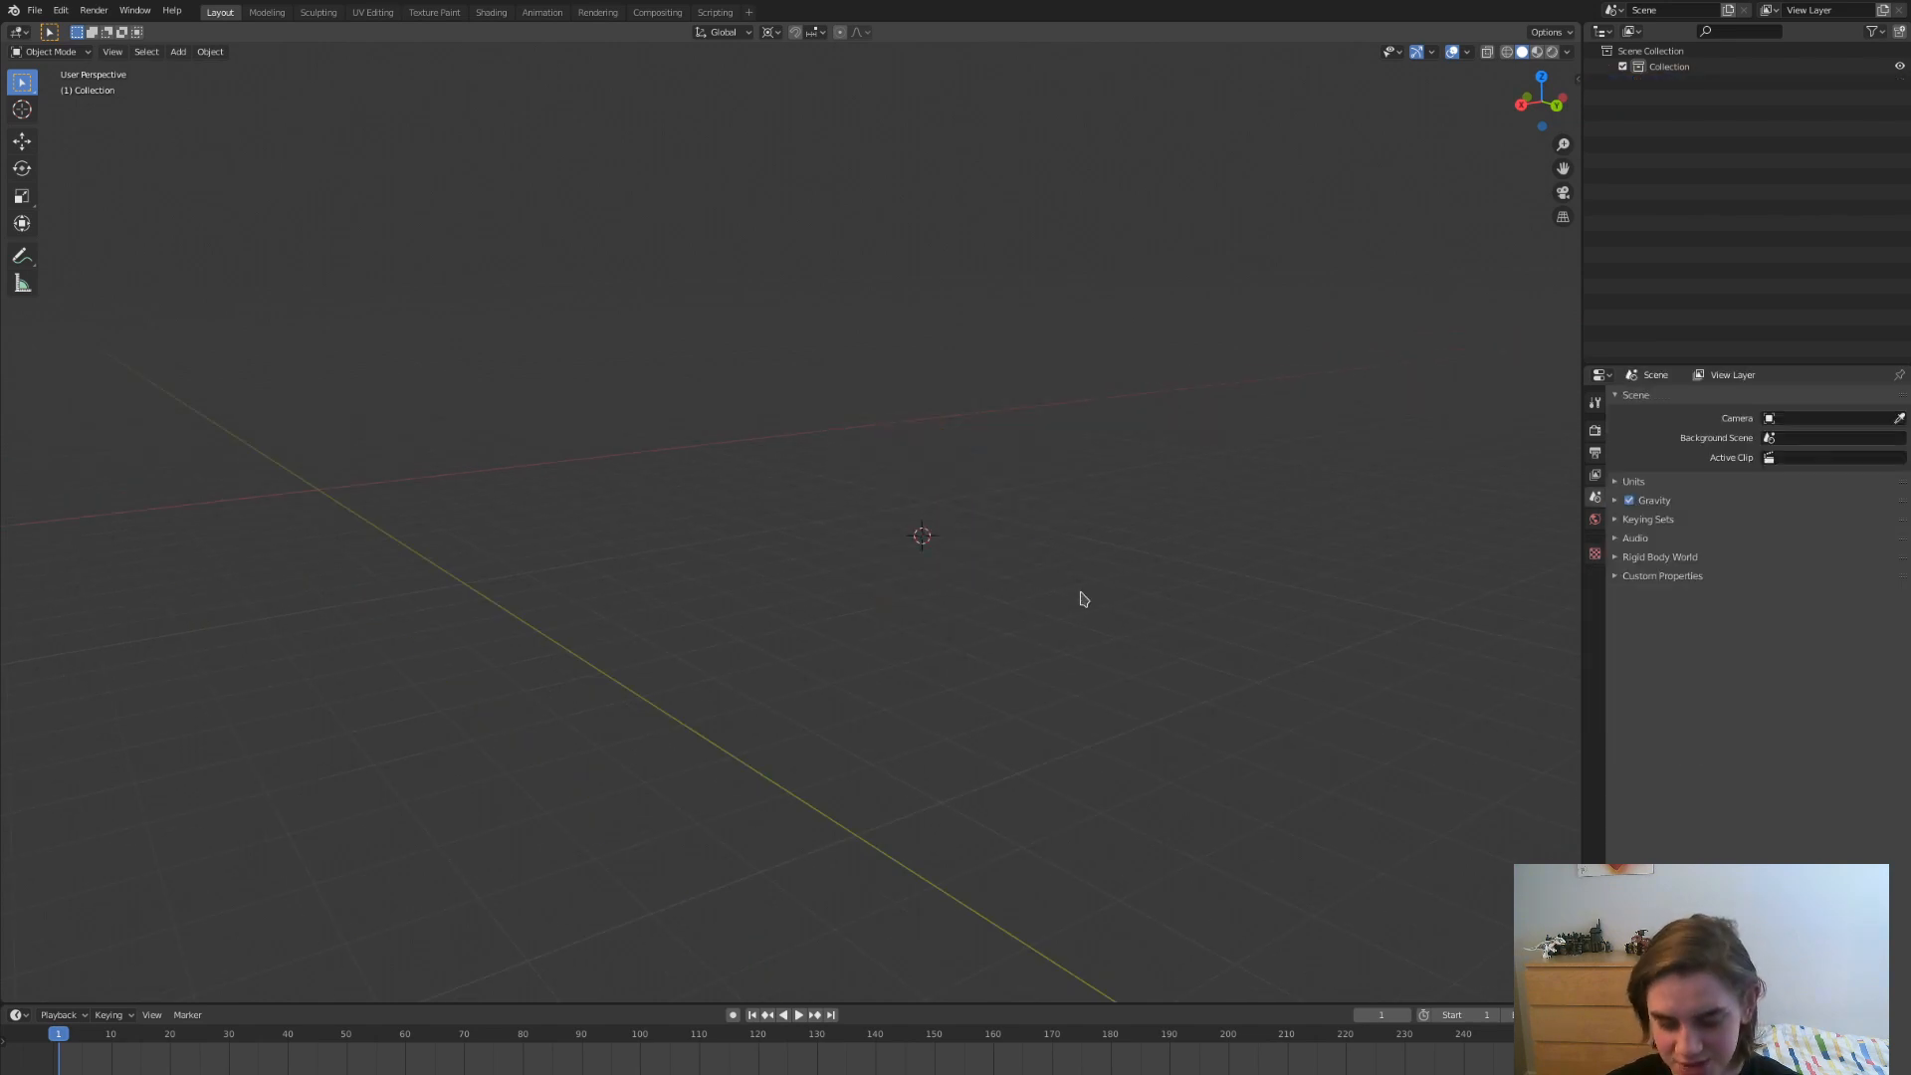
pyautogui.moveTo(1049, 567)
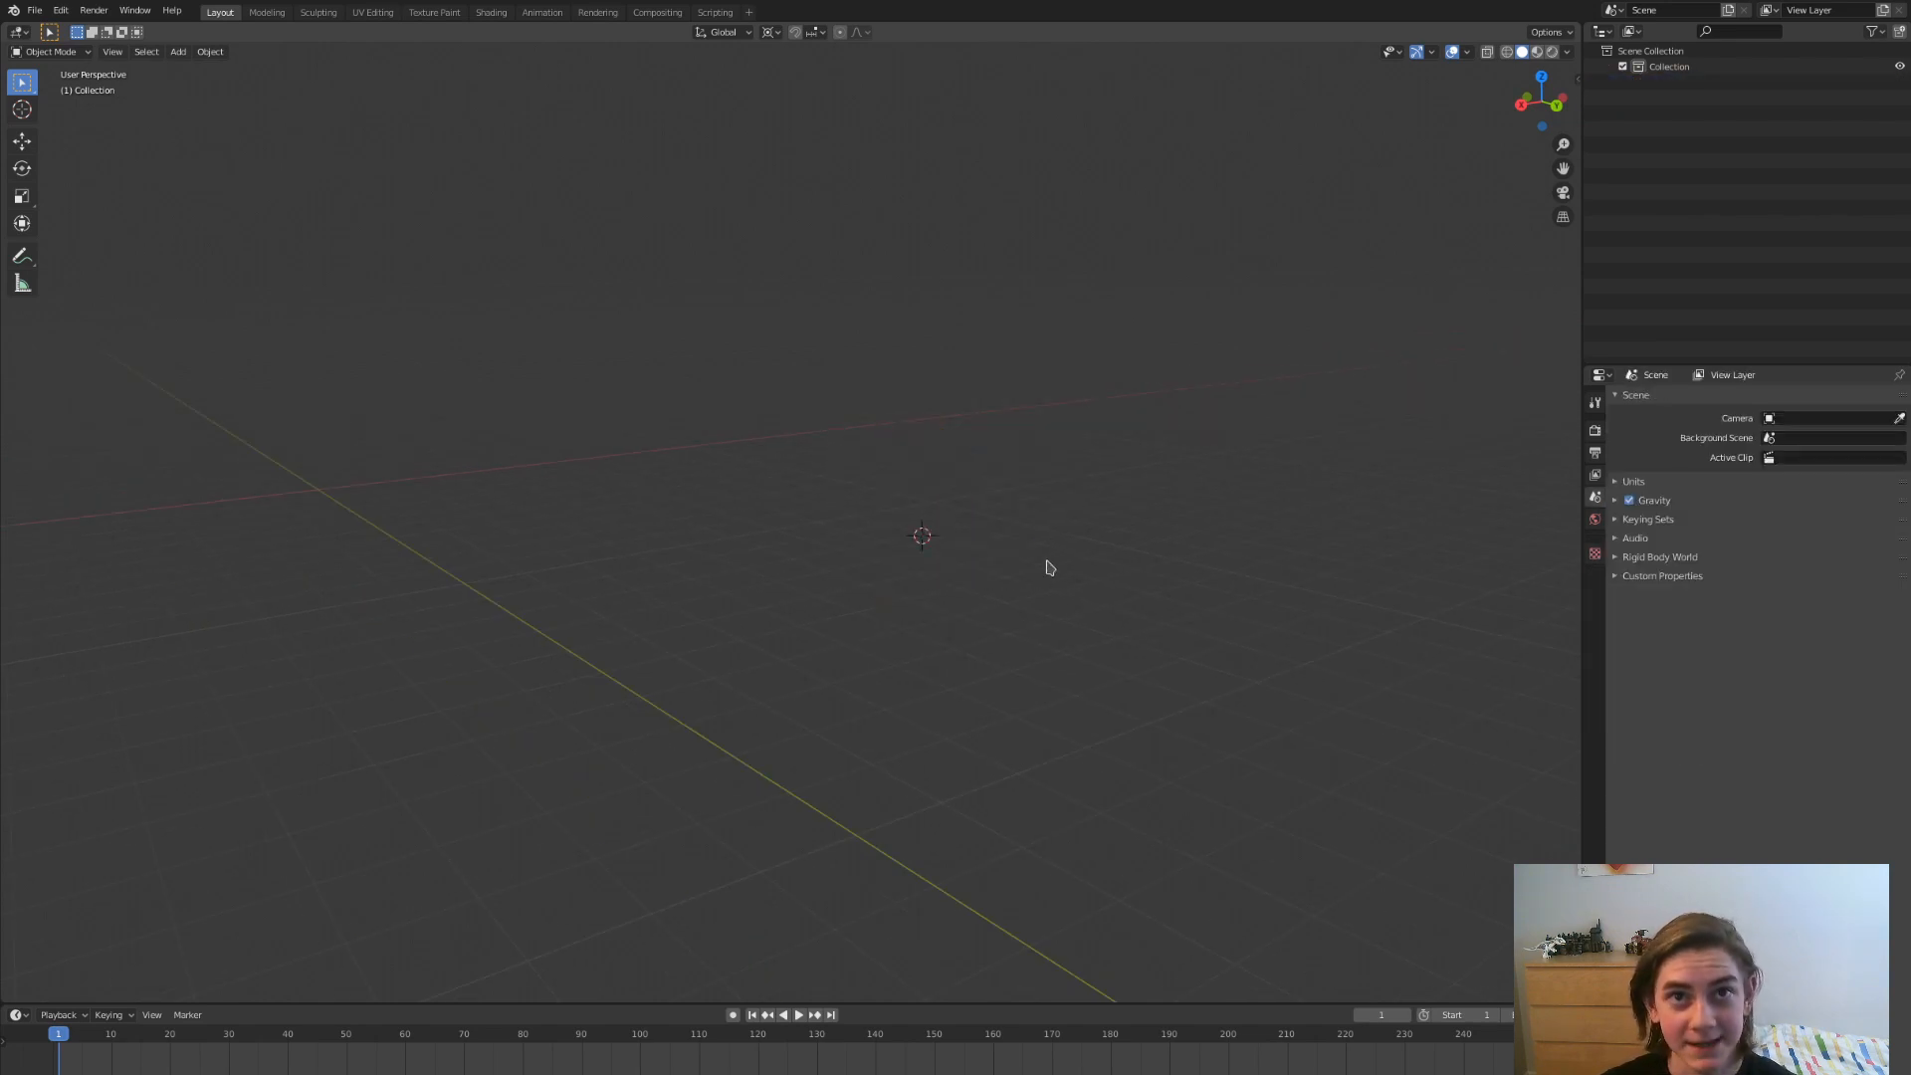